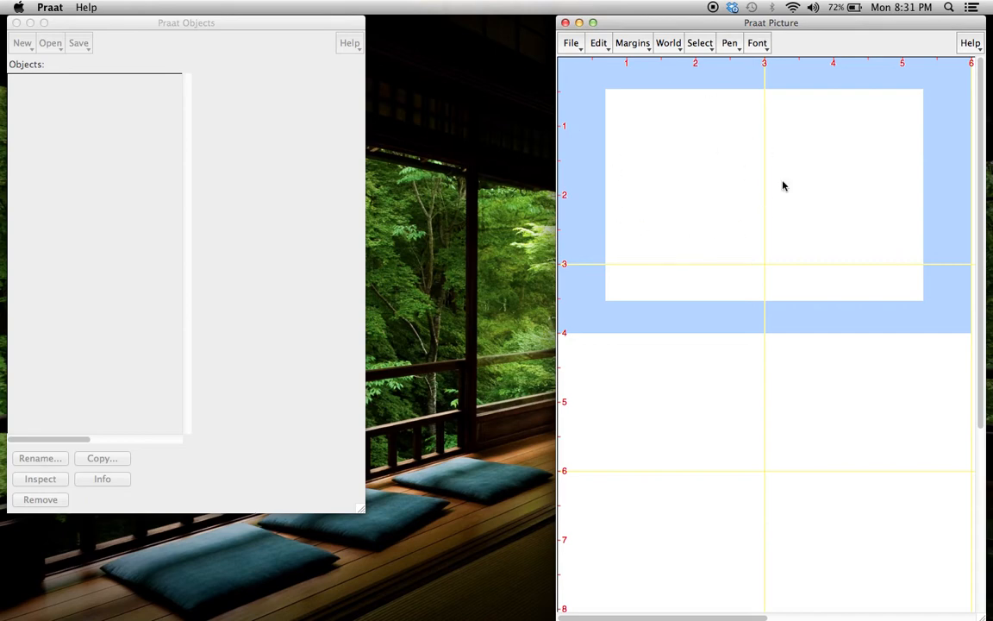
mouse_move(231, 172)
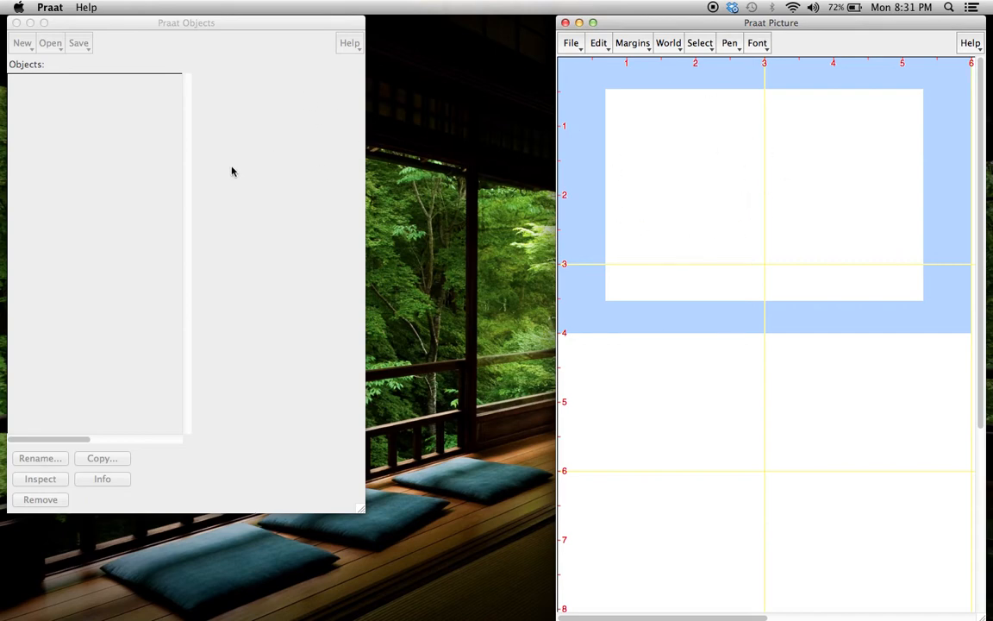
mouse_move(708, 194)
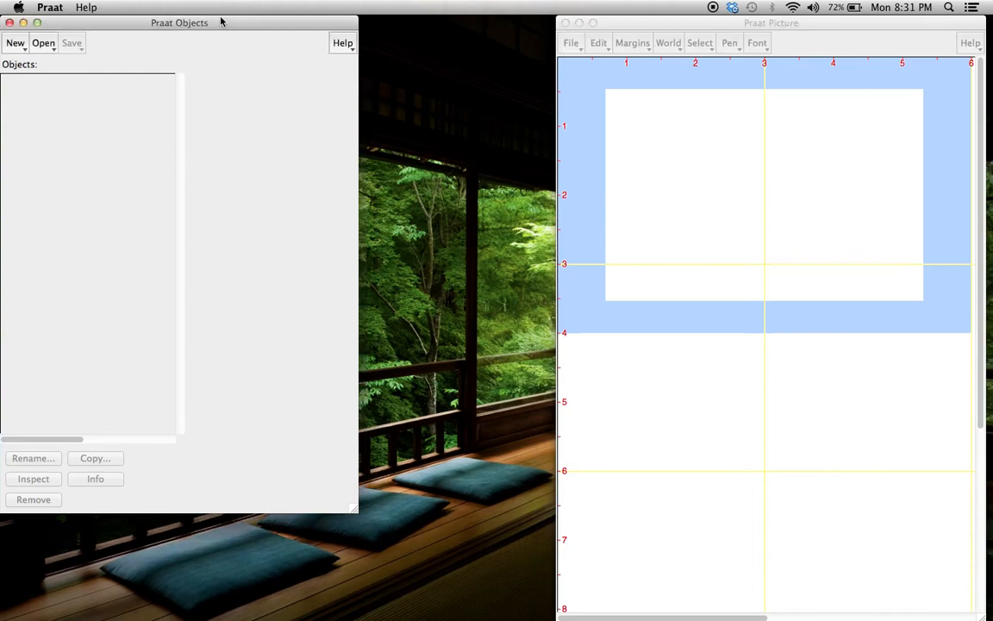
Start a new mono sound recording and name it 'English Vowels'
click(14, 42)
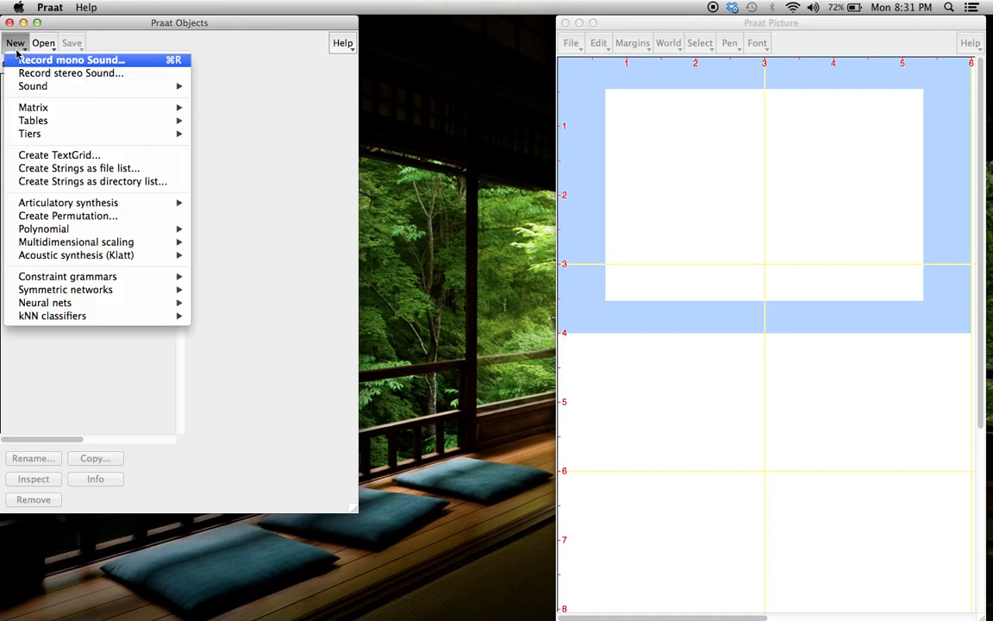
mouse_move(148, 69)
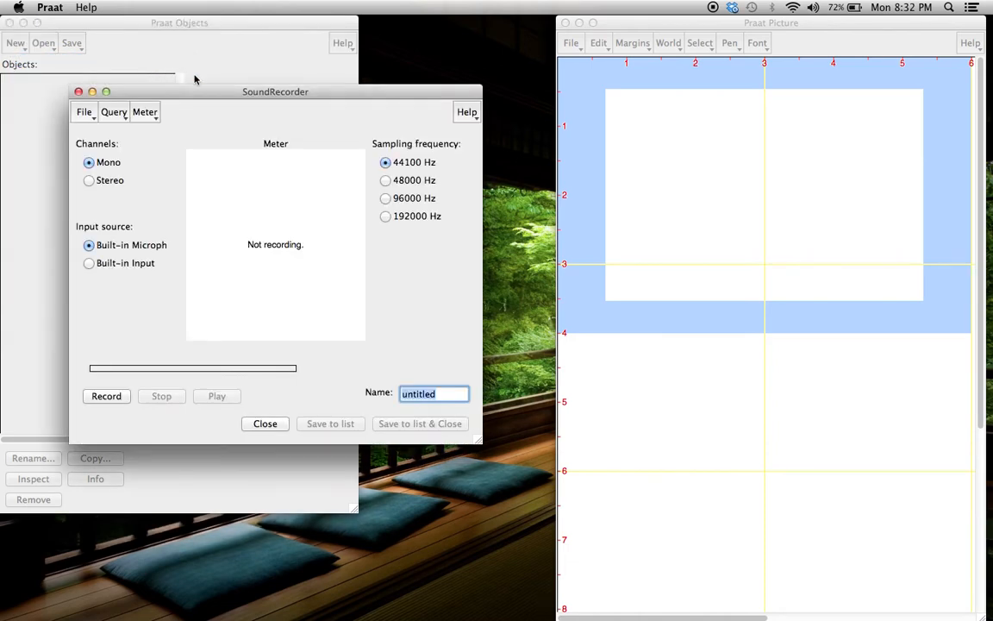
mouse_move(103, 245)
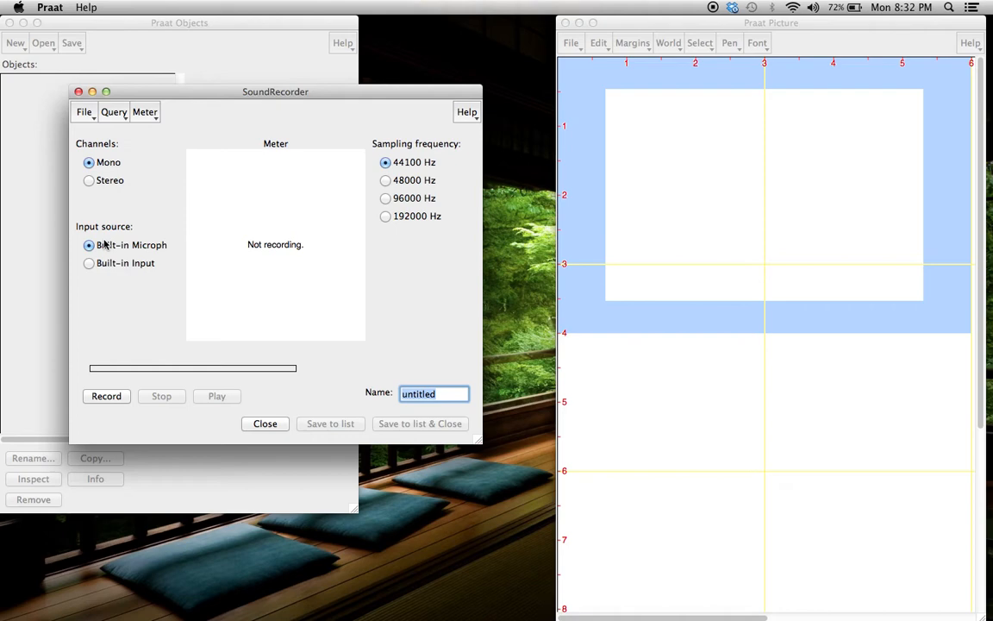
mouse_move(169, 262)
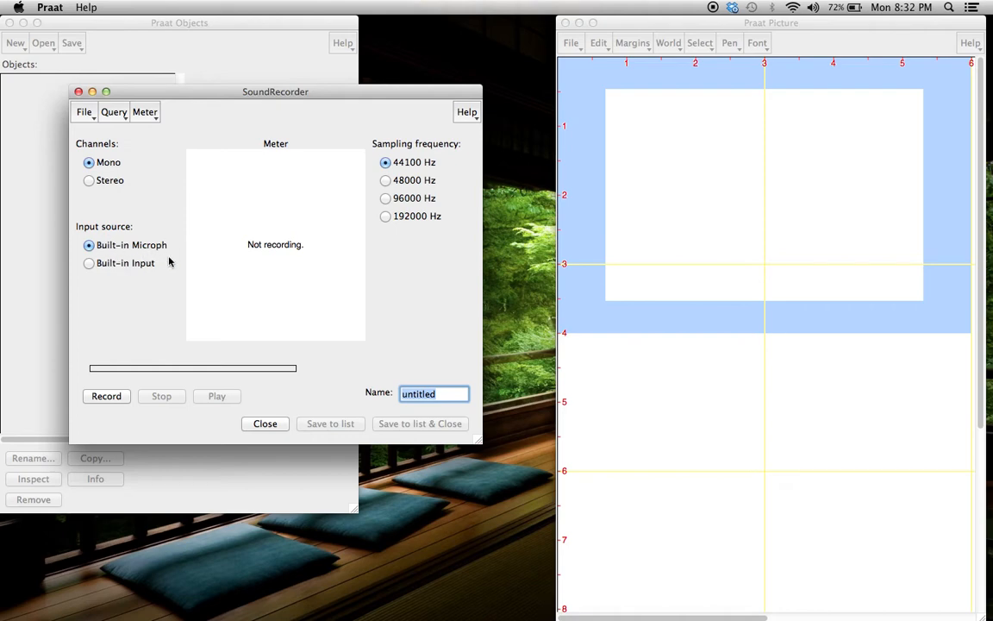
mouse_move(99, 274)
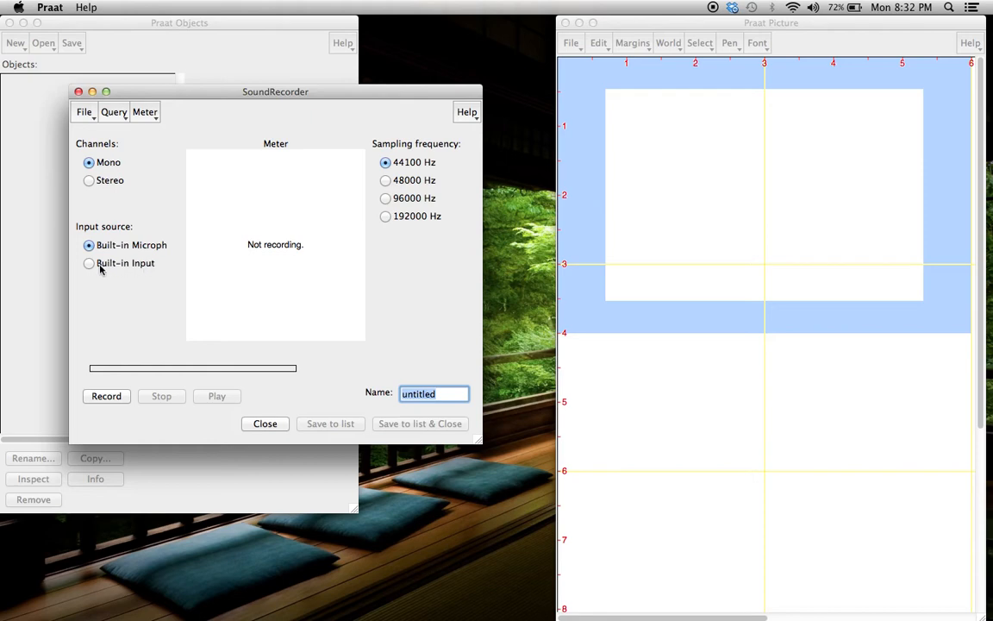
mouse_move(203, 302)
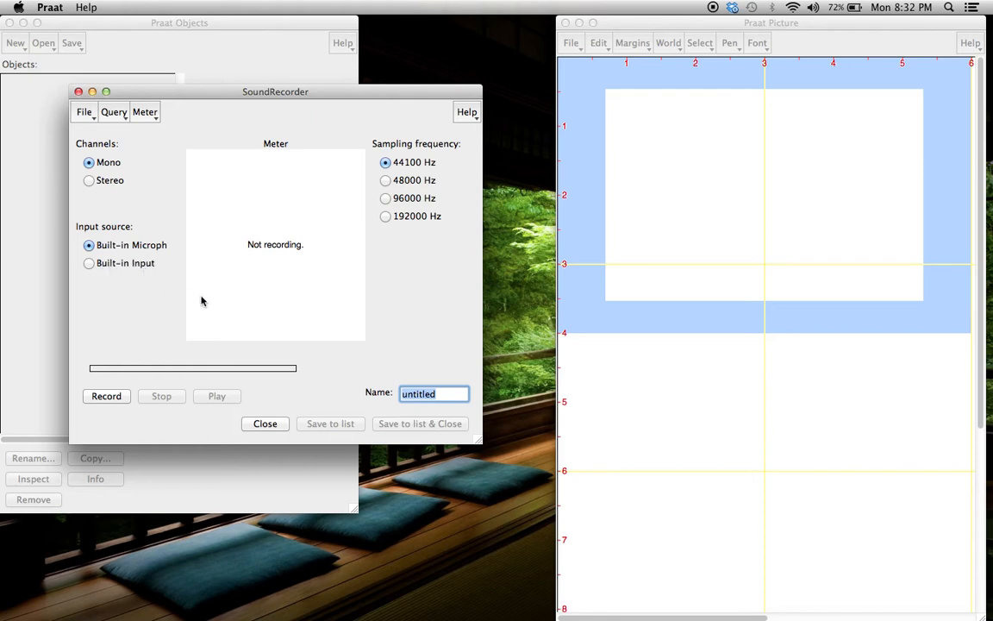
mouse_move(161, 250)
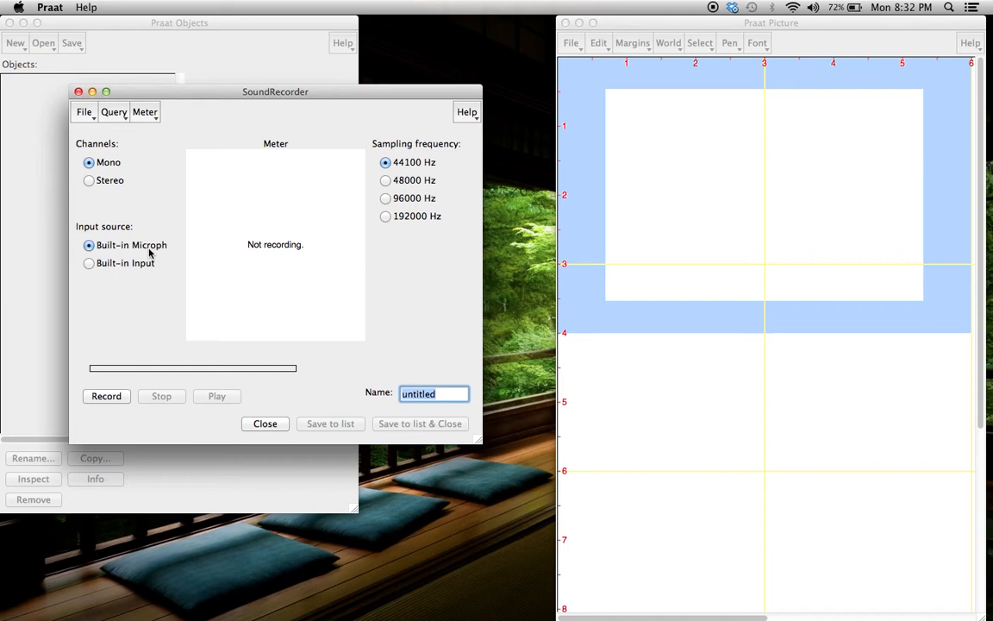
mouse_move(286, 345)
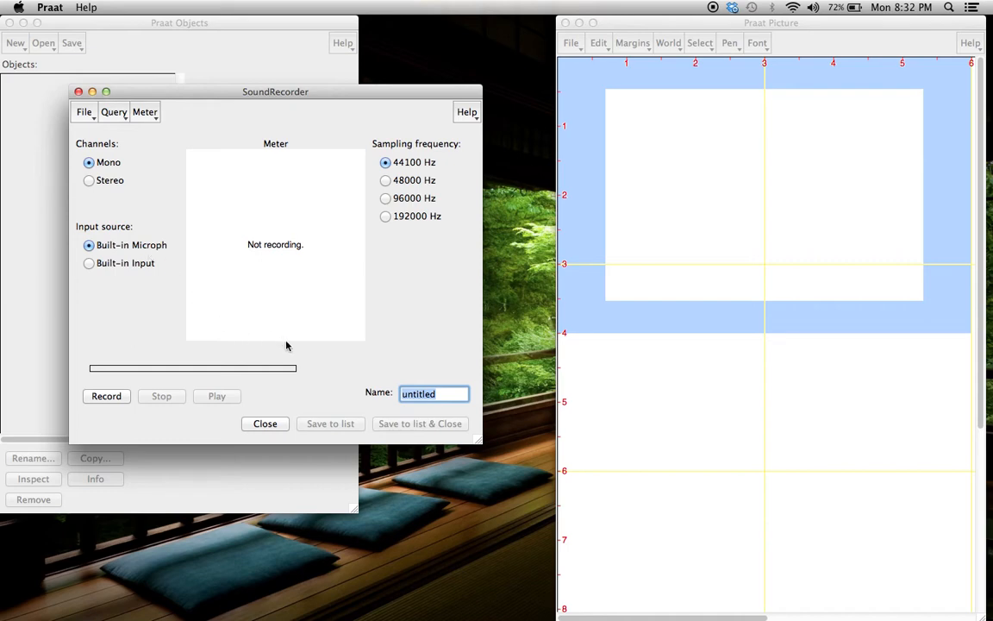
mouse_move(471, 345)
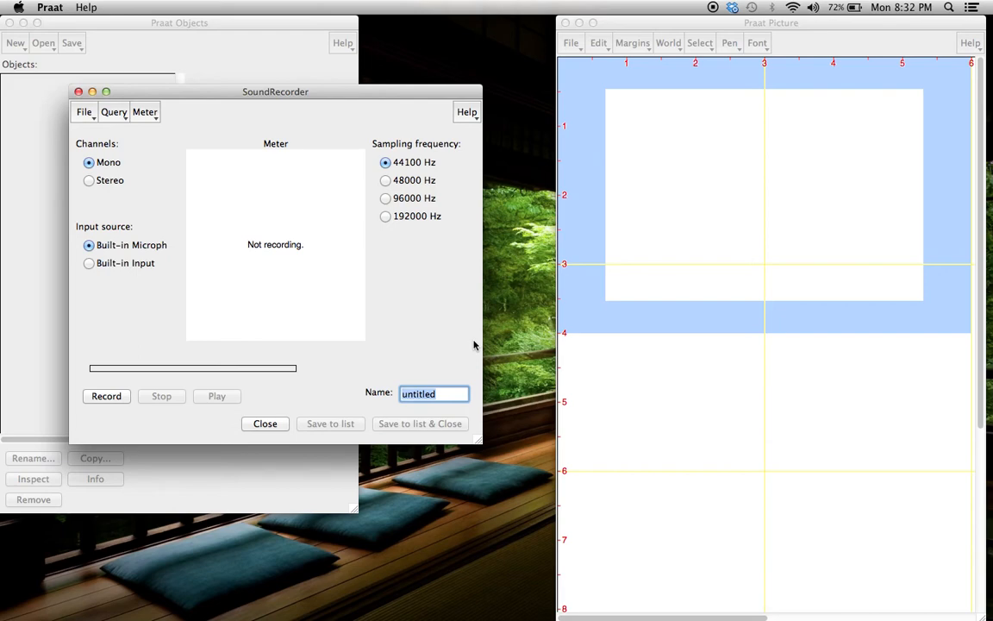
text(B)
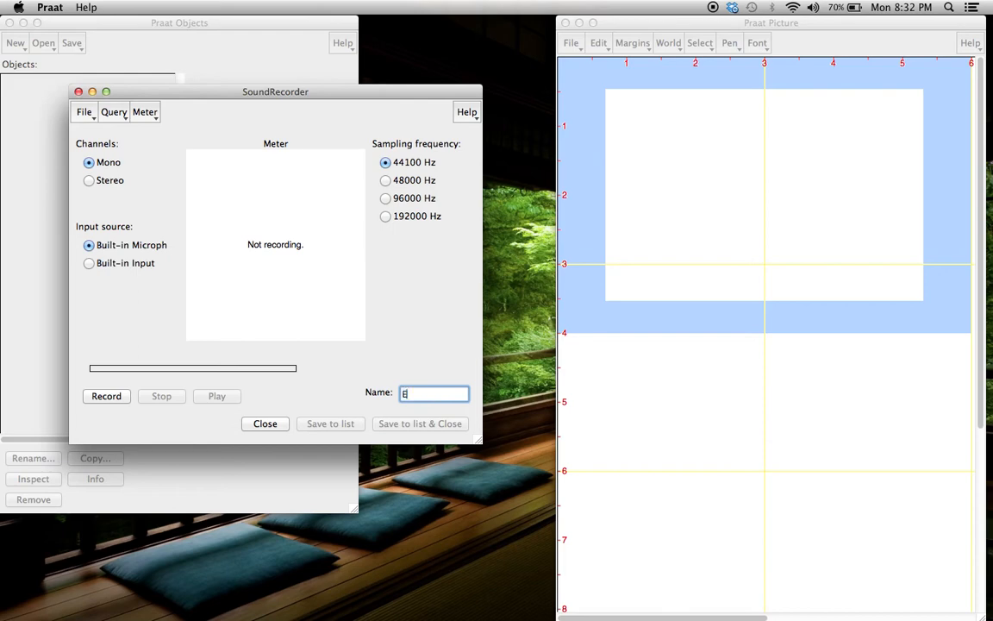
text(nglish V)
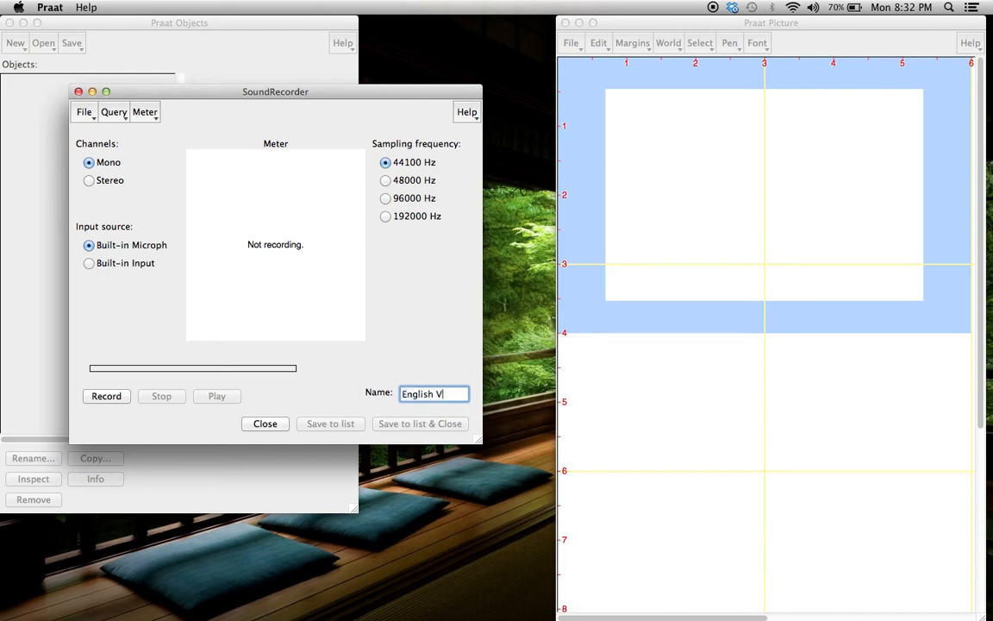
text(owels)
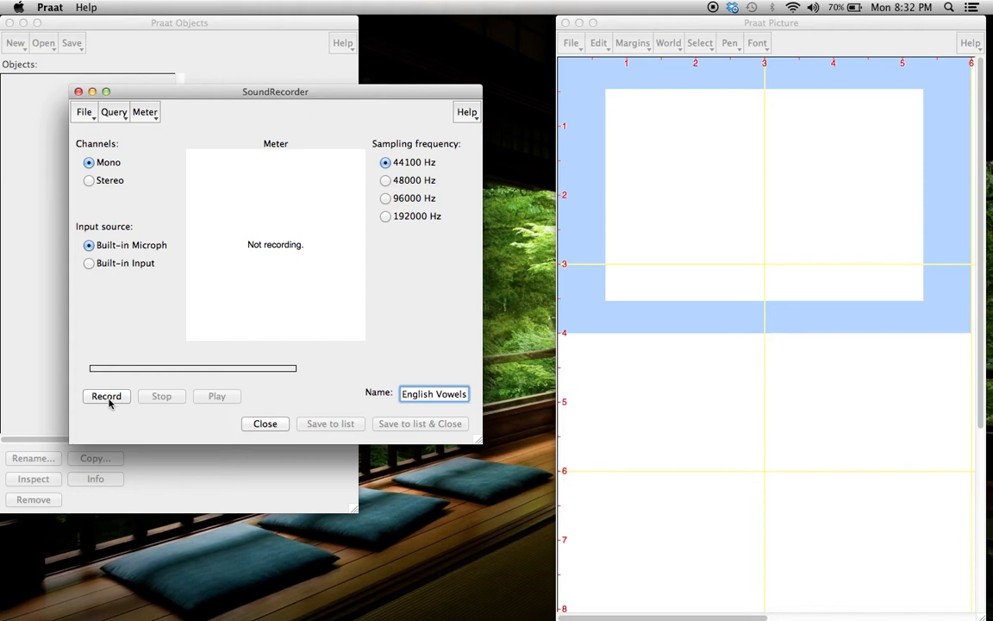
Record the spoken English vowels from the microphone, then stop the recording
click(106, 394)
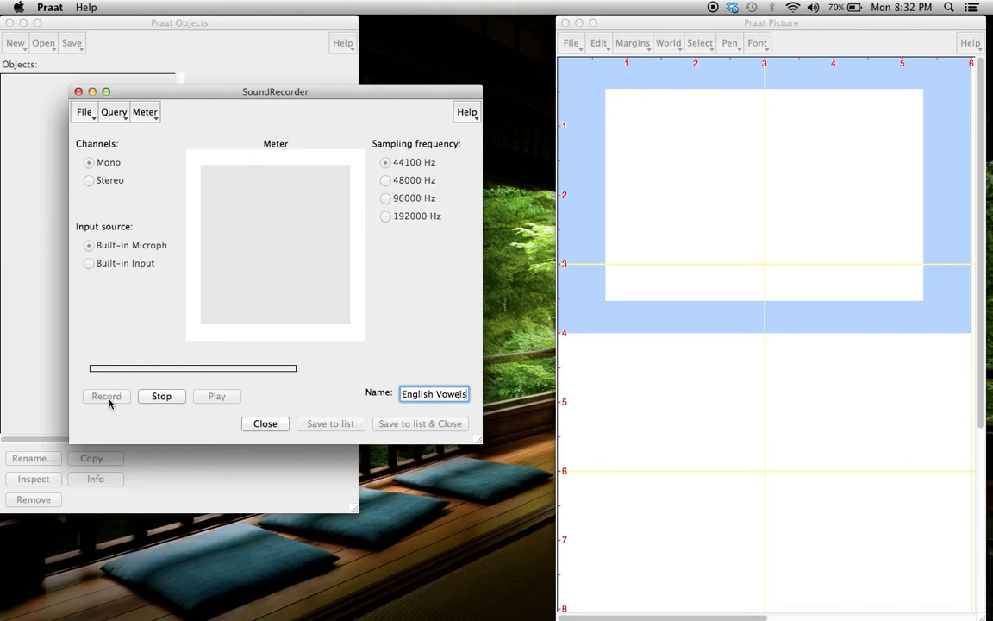
click(107, 395)
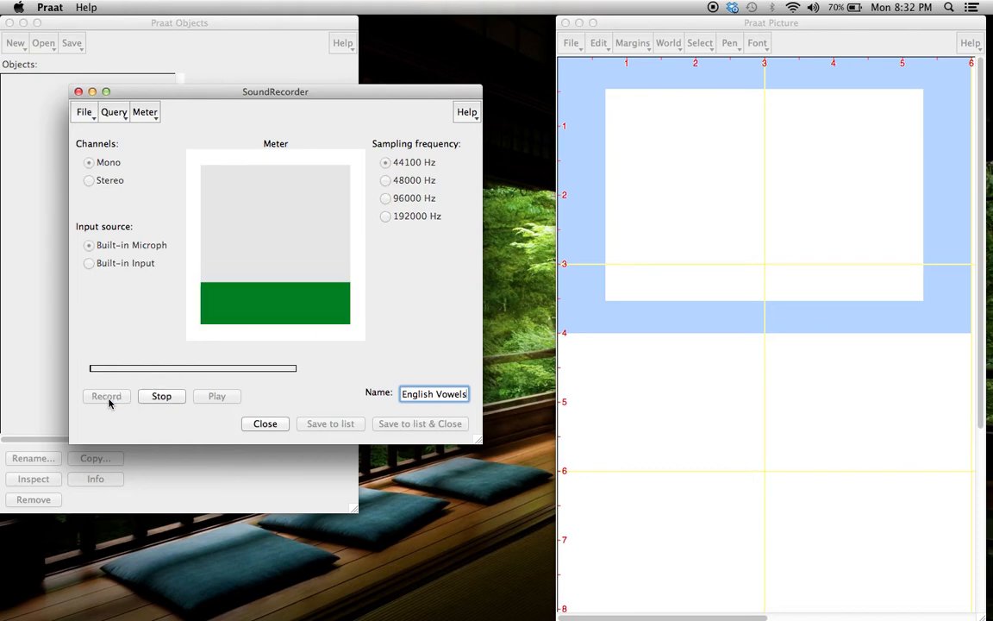
click(162, 395)
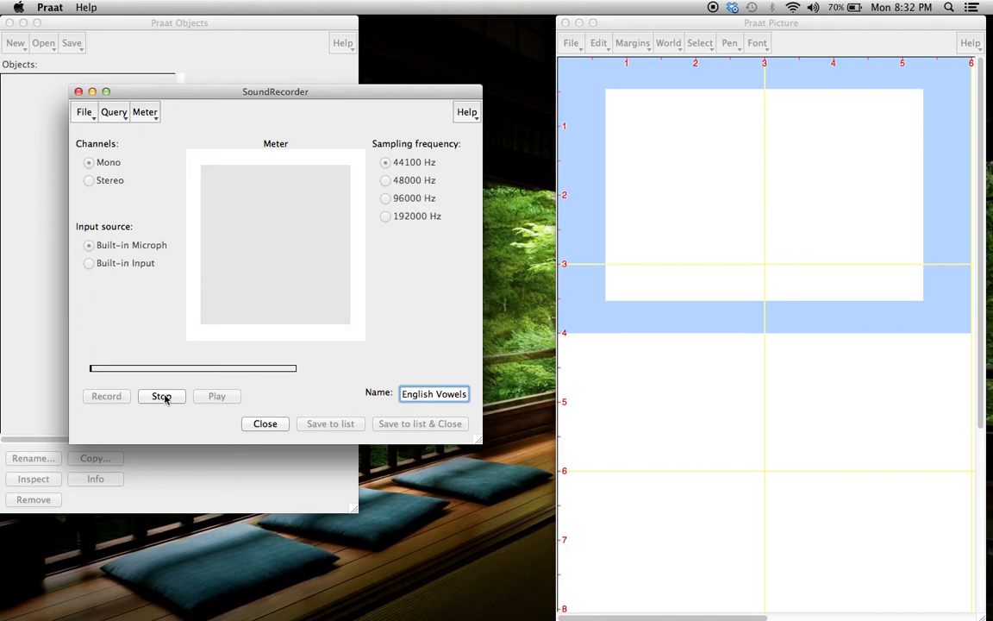
click(162, 395)
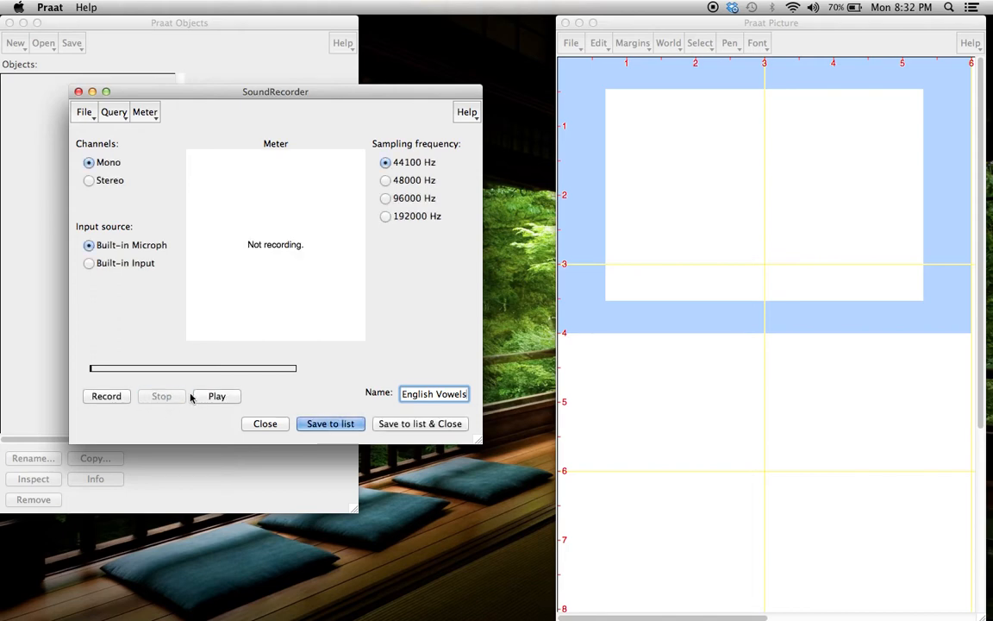
mouse_move(169, 414)
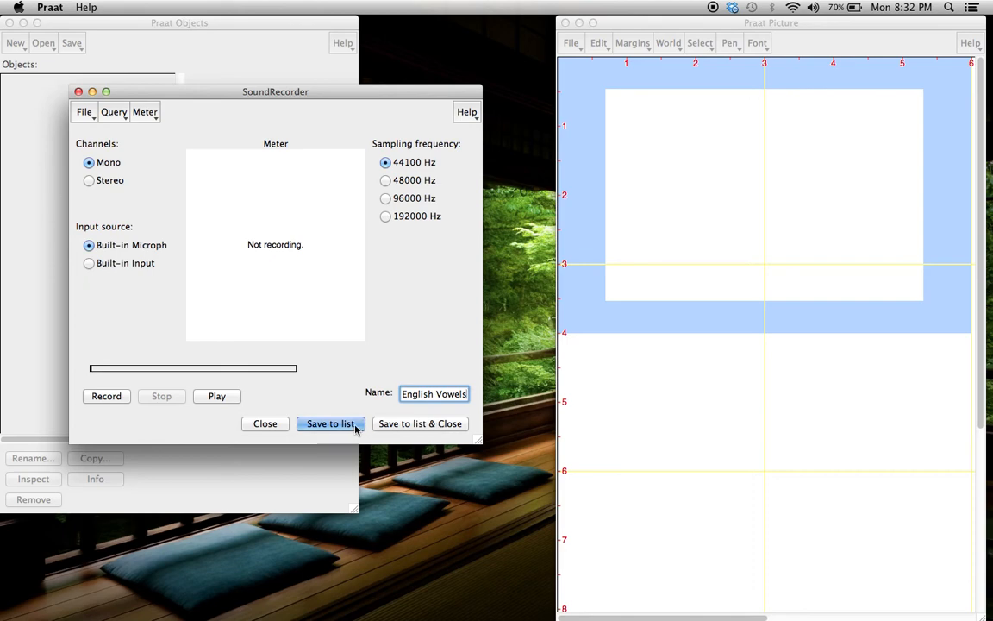
mouse_move(438, 433)
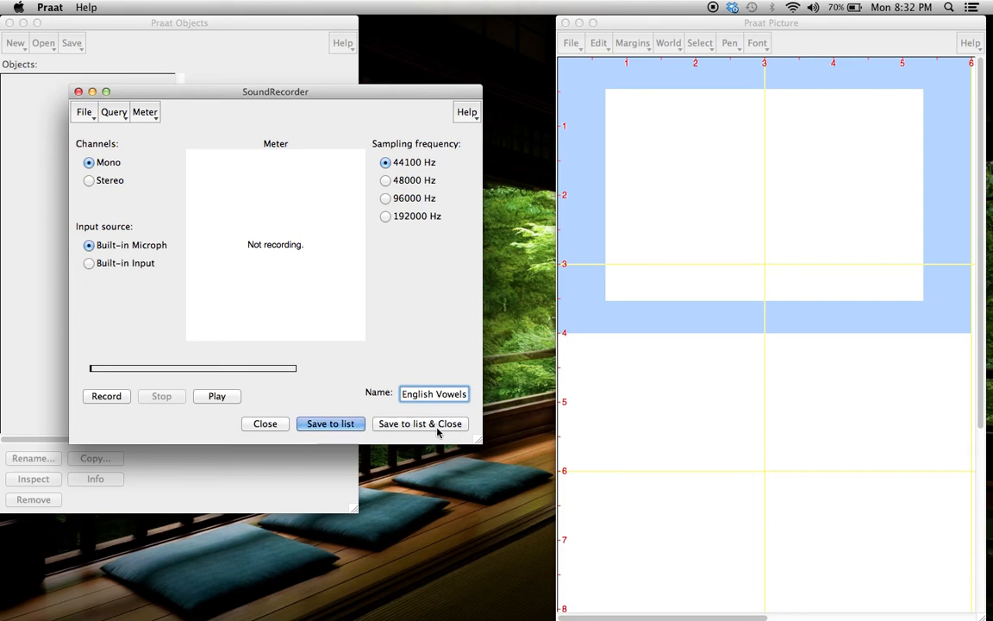
Save the 'English Vowels' recording to the objects list and close the recorder
click(421, 424)
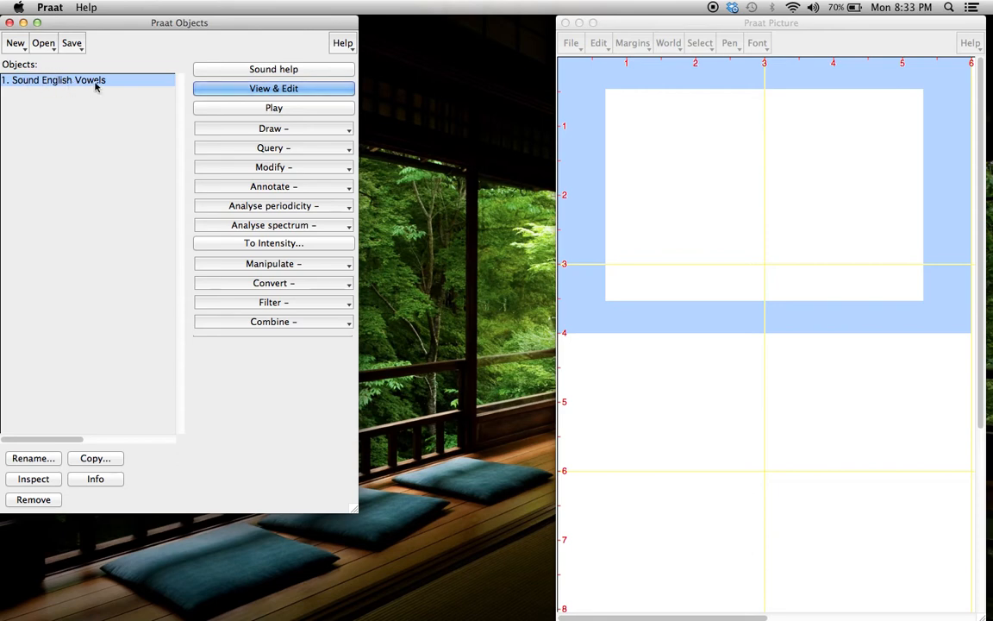
mouse_move(131, 87)
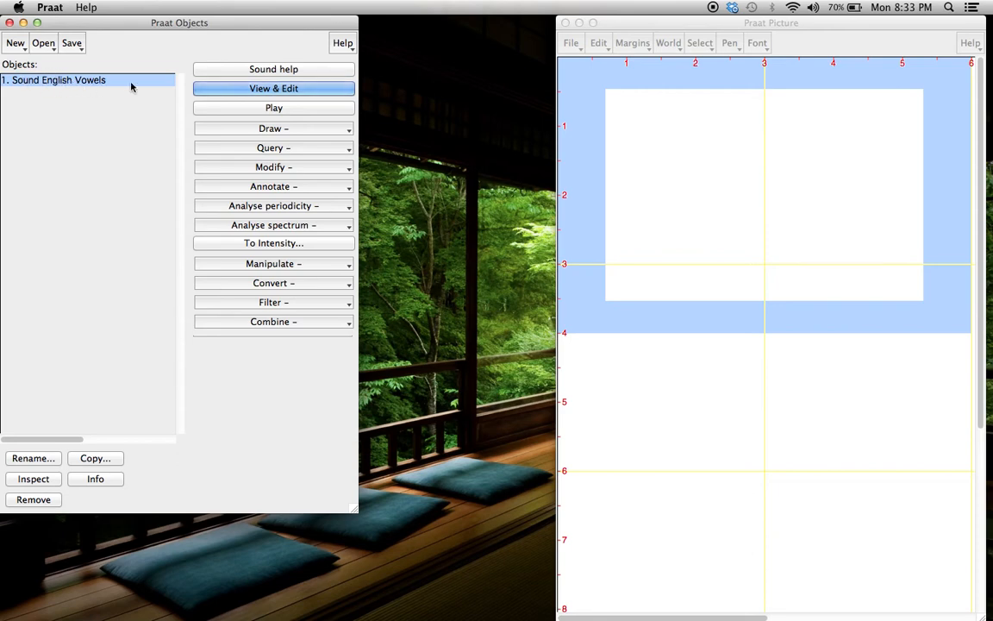
mouse_move(203, 103)
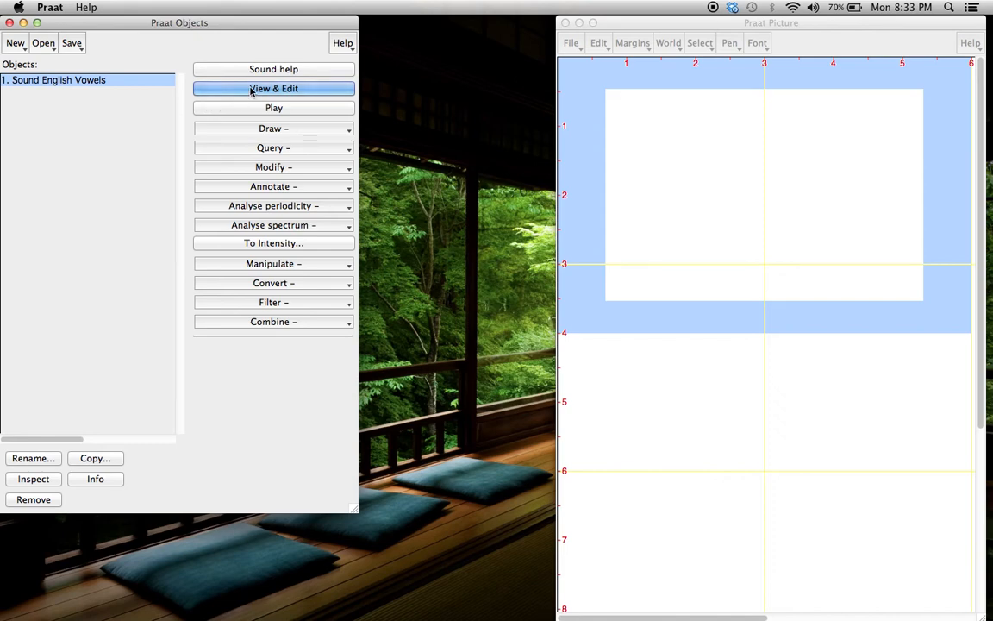
View and edit the English Vowels sound to show its waveform and spectrogram
click(273, 88)
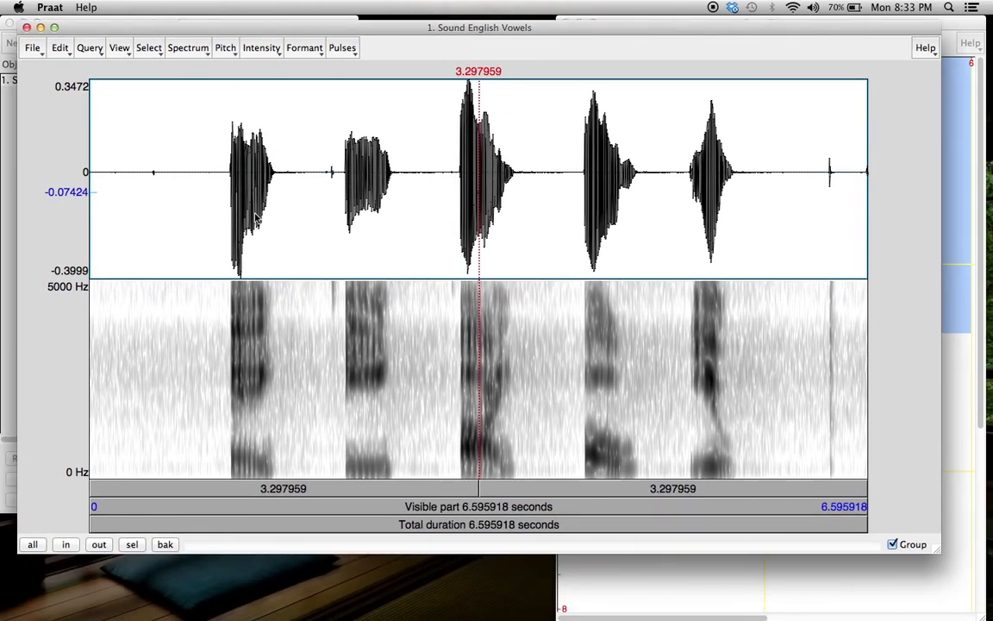
mouse_move(536, 388)
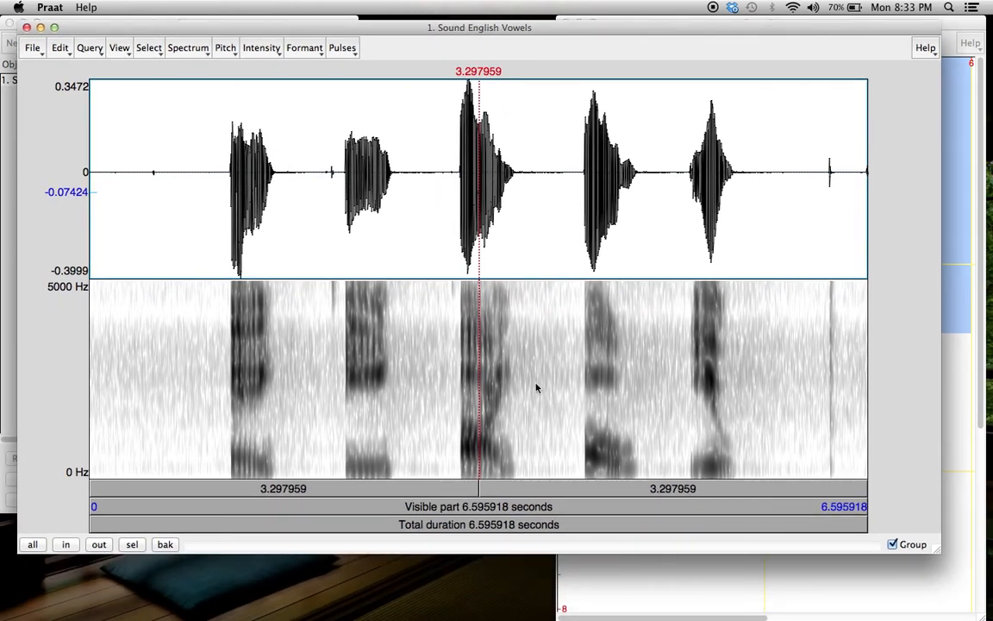
mouse_move(504, 347)
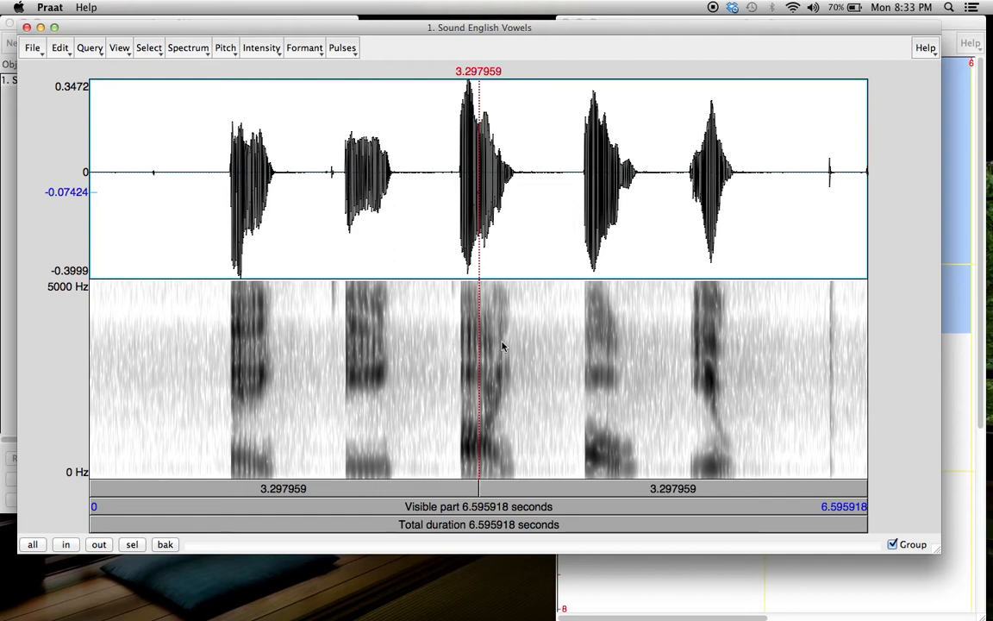
mouse_move(396, 345)
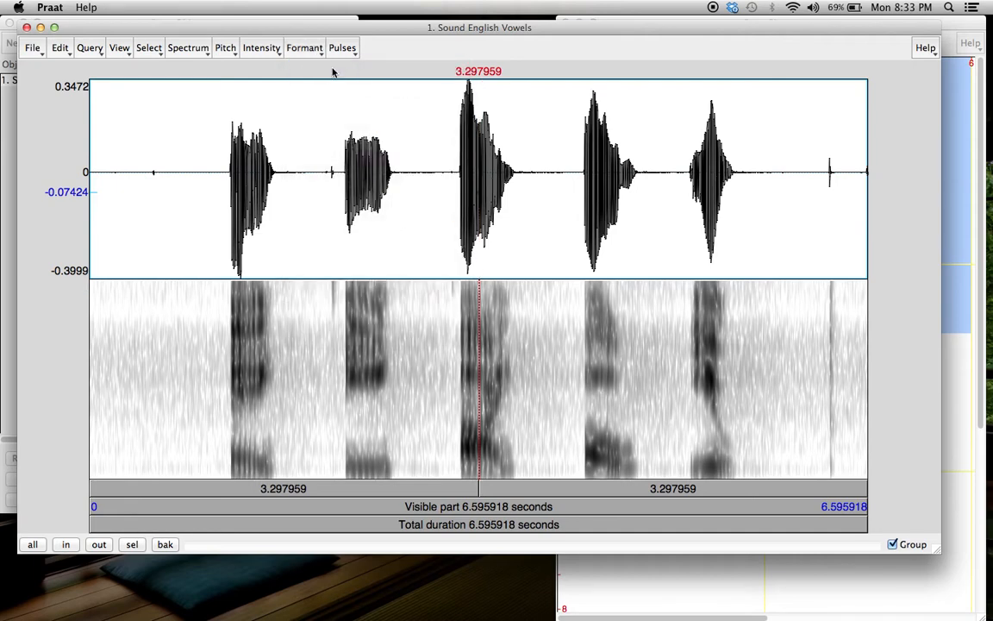
Turn off the pitch contour, leaving only formant tracks over the spectrogram
click(303, 49)
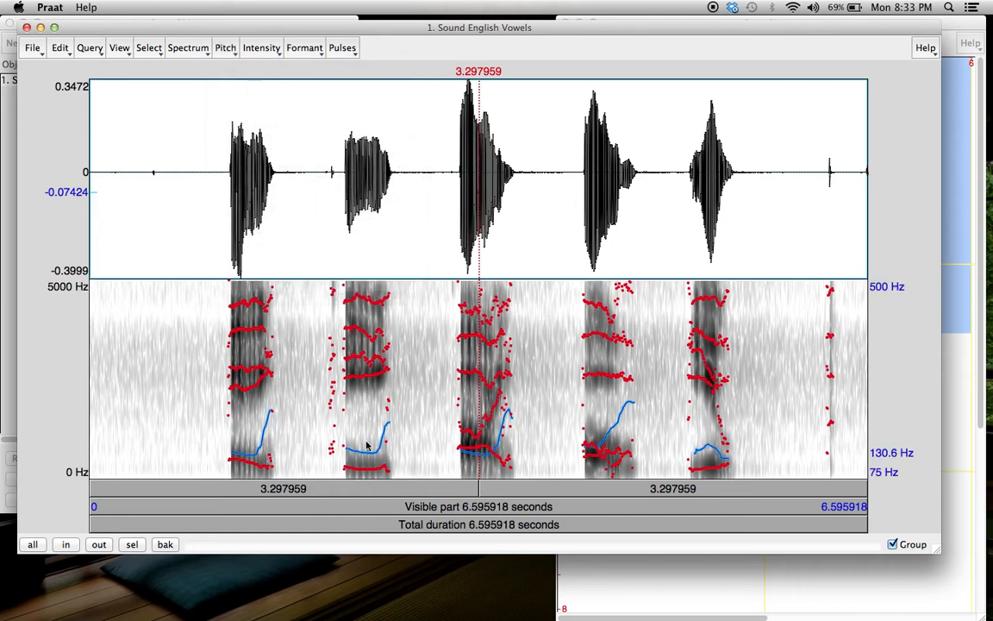
mouse_move(405, 355)
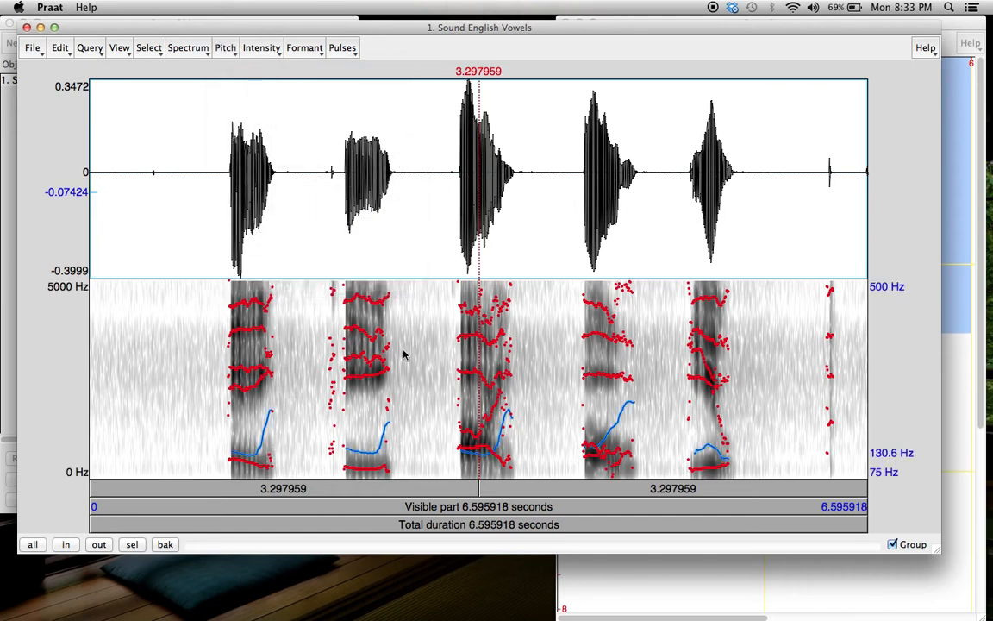
mouse_move(379, 445)
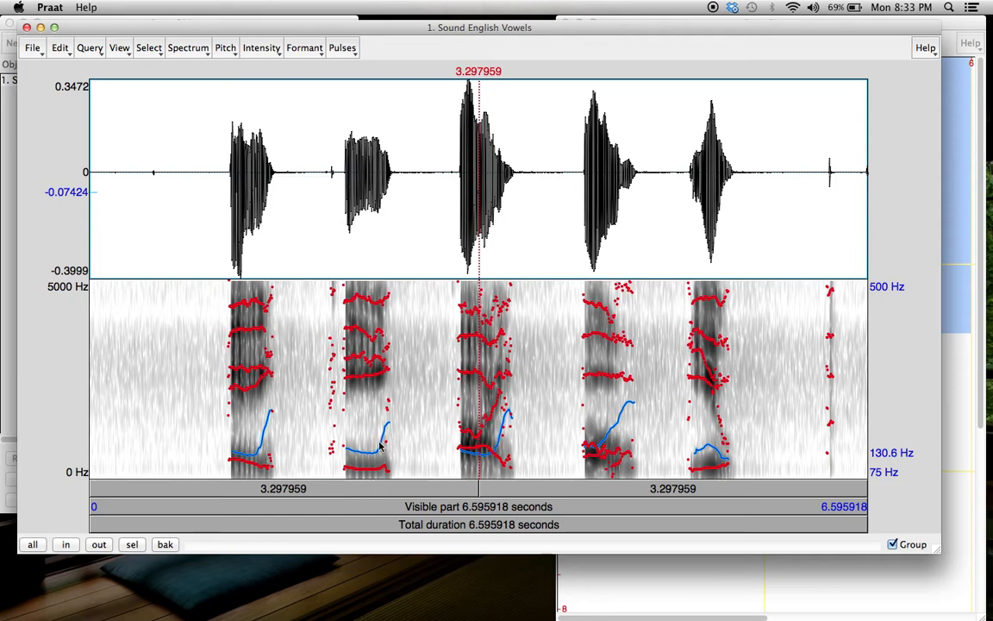
mouse_move(421, 304)
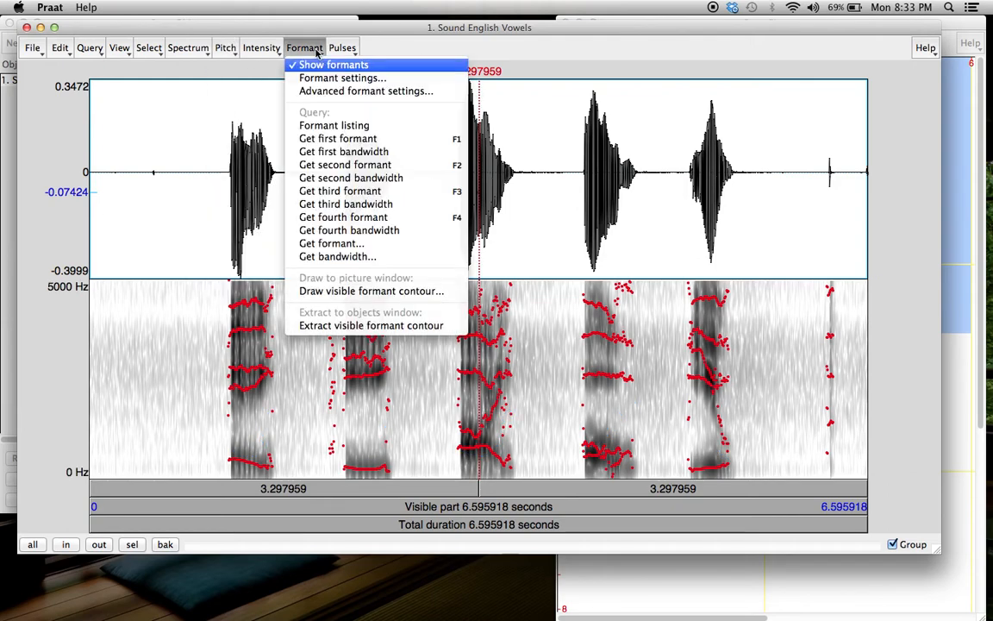
Turn off the formant tracks so the spectrogram shows with no overlays
click(333, 63)
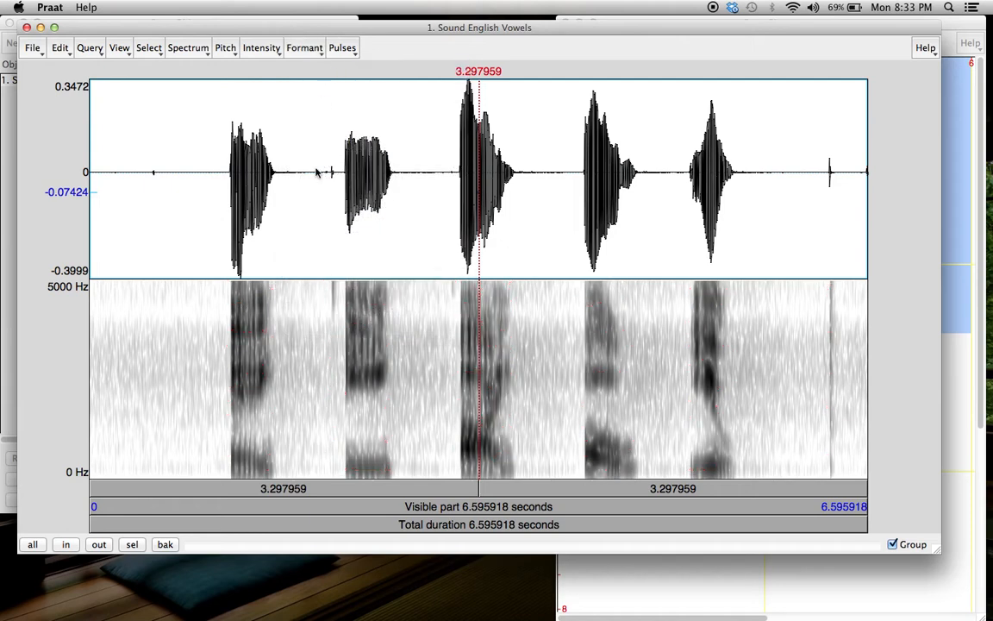
mouse_move(407, 390)
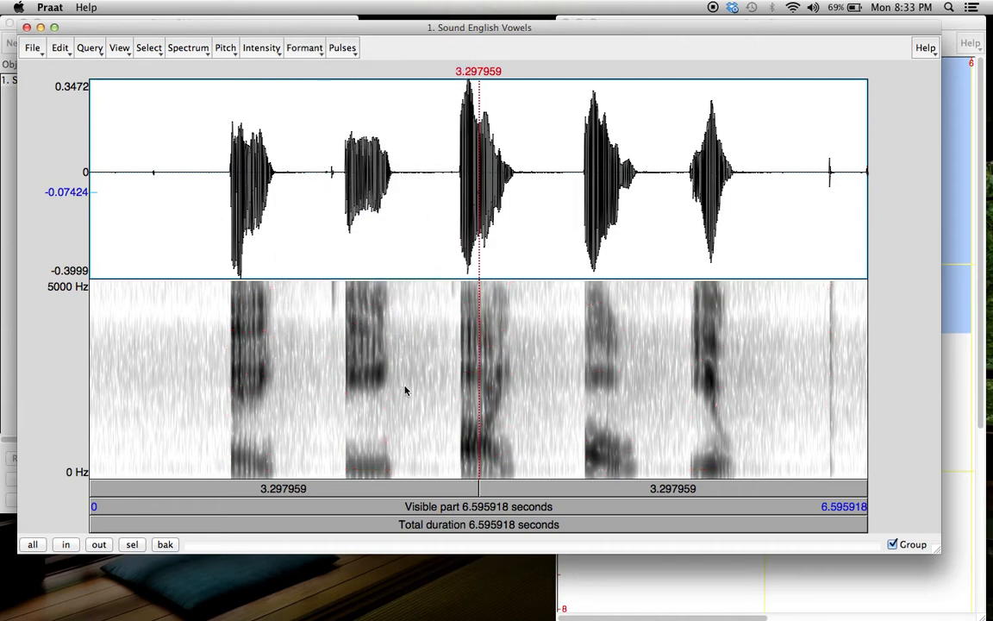
mouse_move(390, 381)
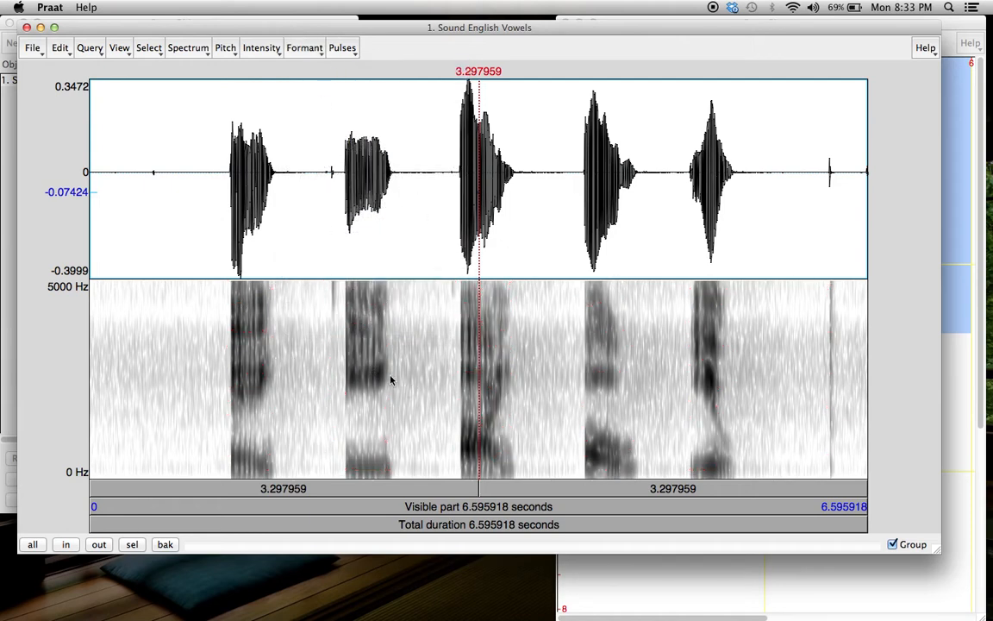
mouse_move(375, 342)
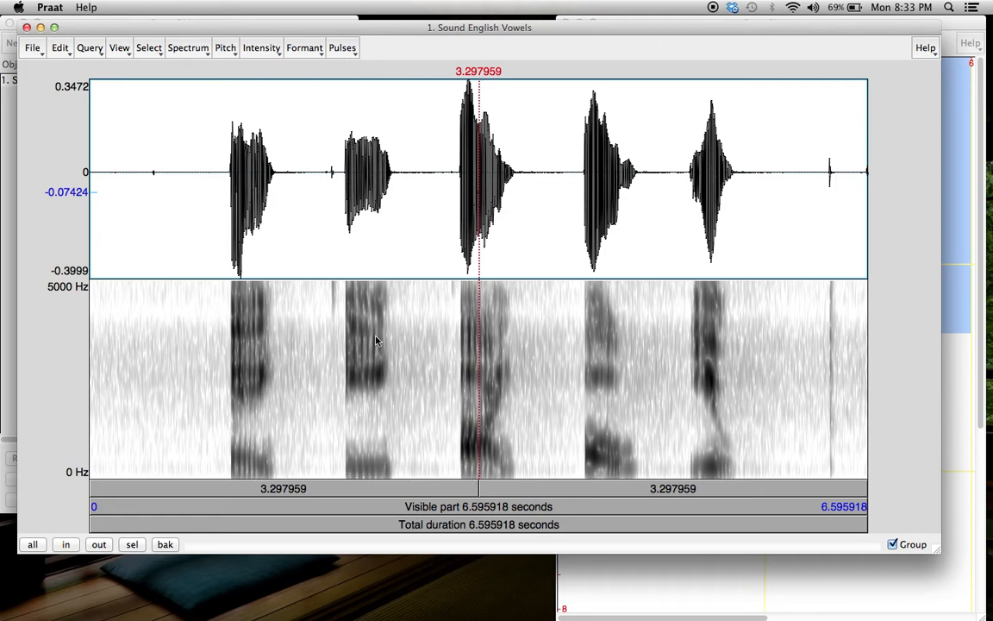
mouse_move(397, 178)
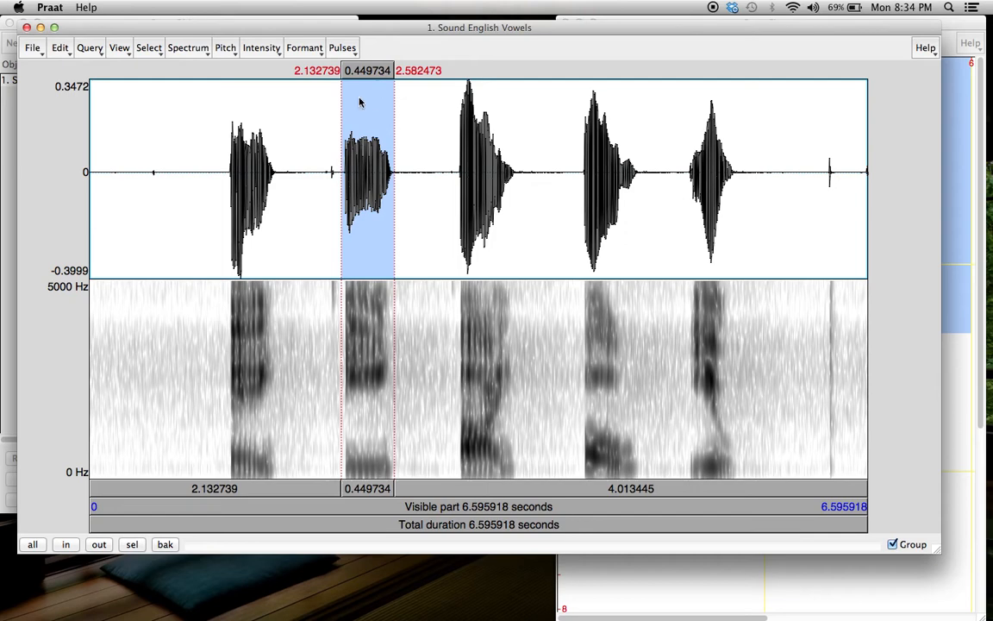
mouse_move(362, 490)
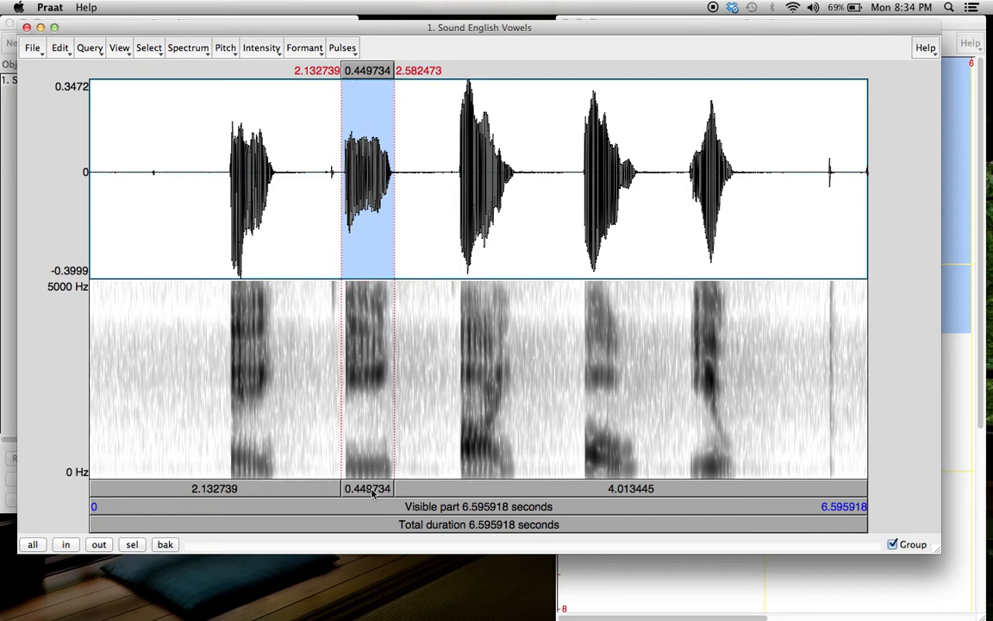
mouse_move(372, 179)
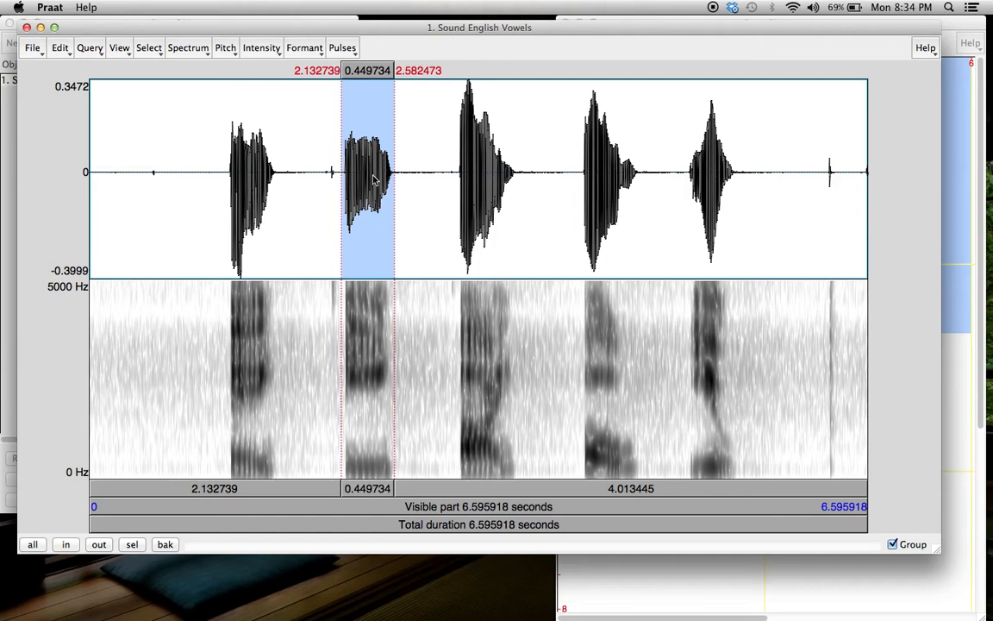
mouse_move(571, 492)
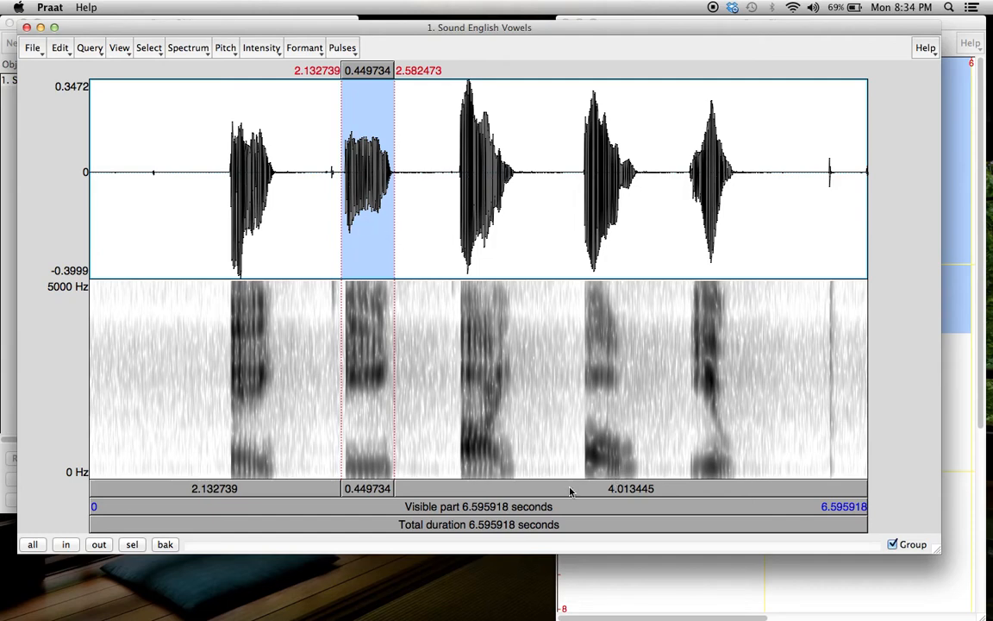
mouse_move(619, 493)
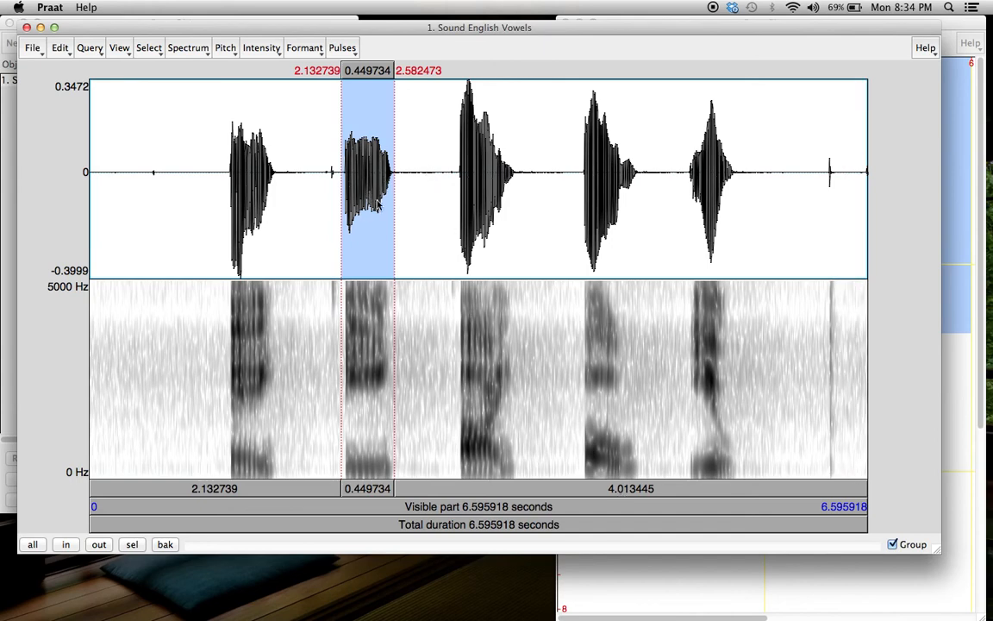
mouse_move(400, 193)
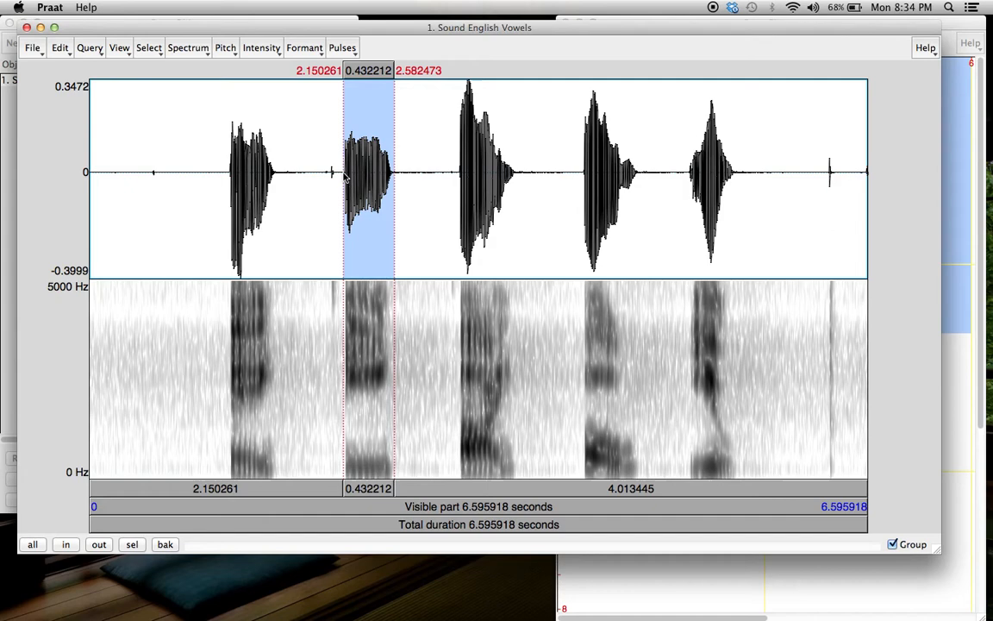
mouse_move(376, 220)
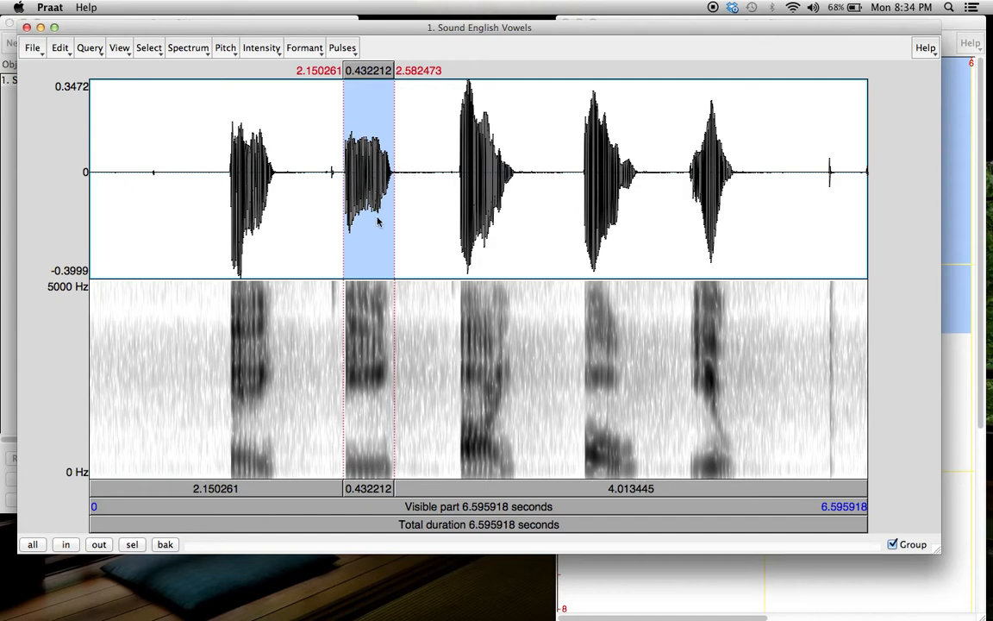
mouse_move(186, 504)
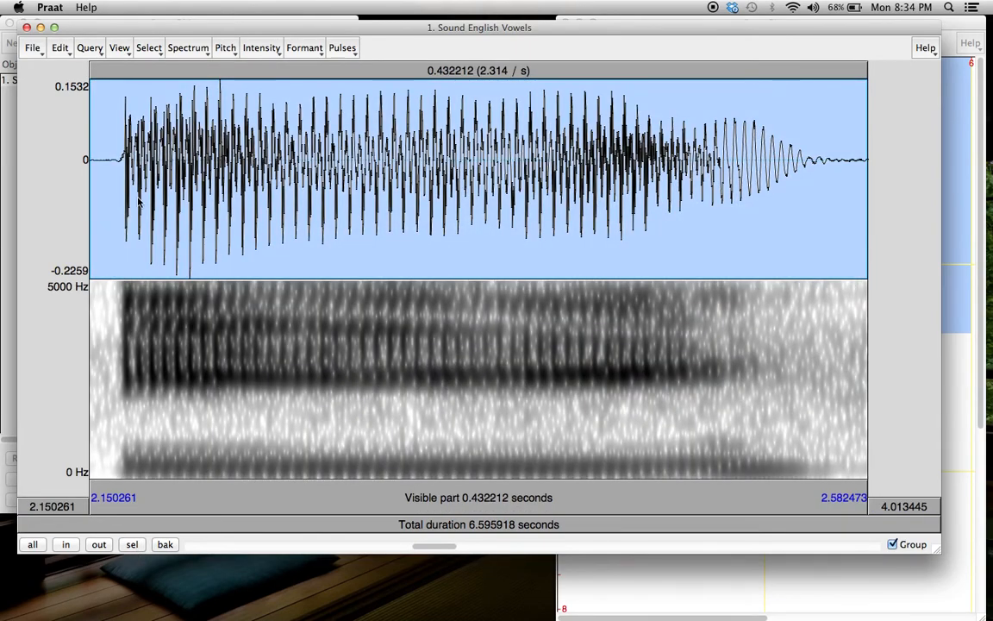
mouse_move(769, 221)
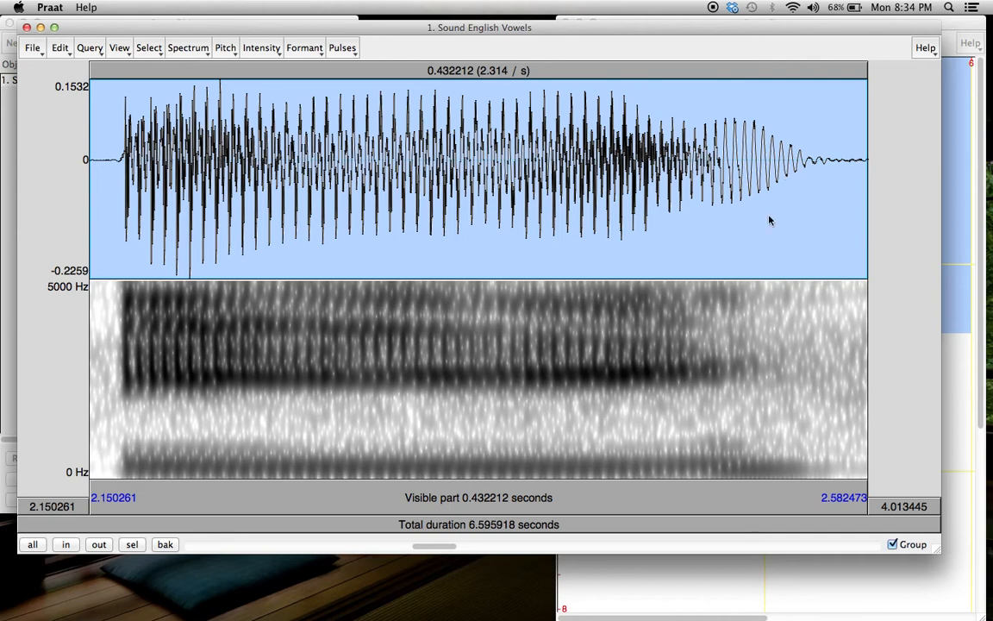
mouse_move(169, 181)
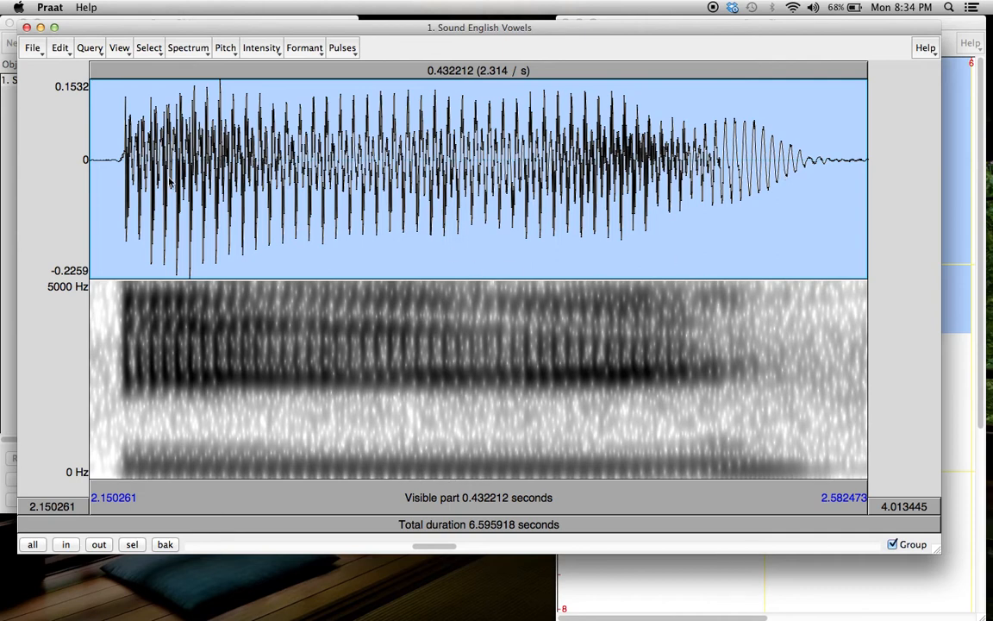
mouse_move(319, 360)
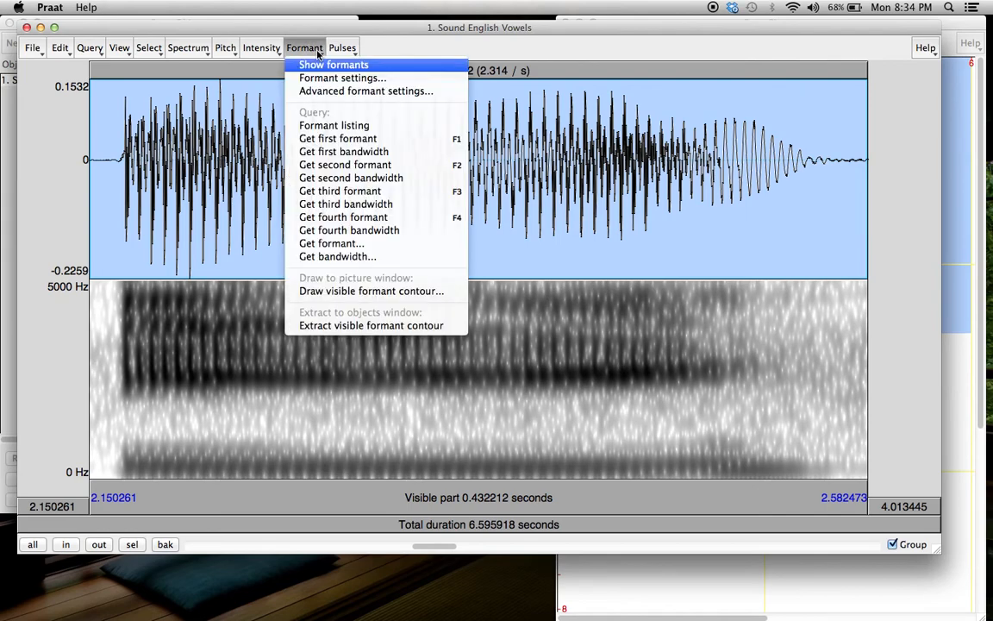
click(333, 66)
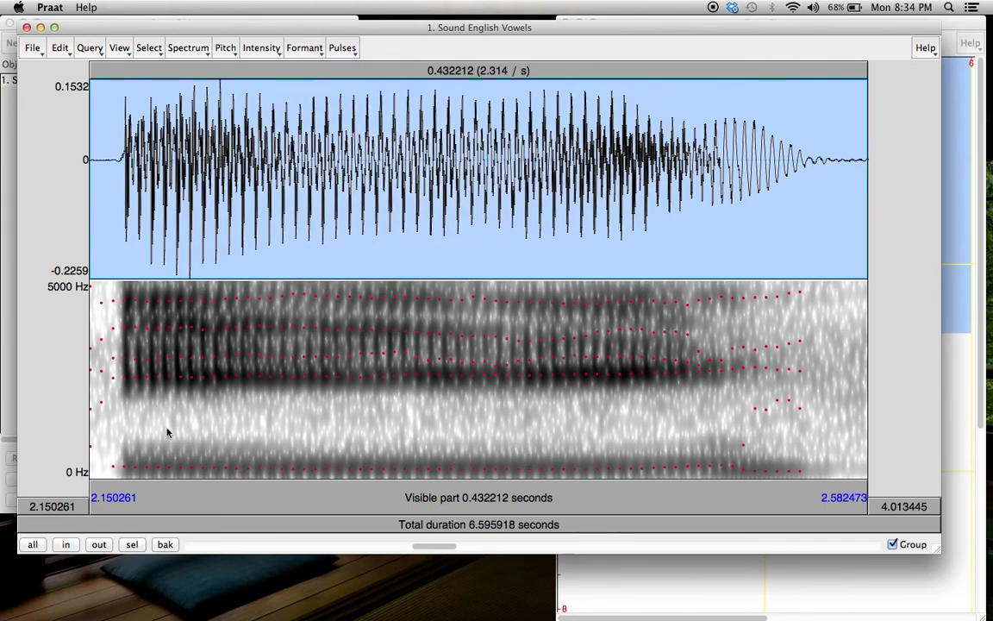
mouse_move(462, 475)
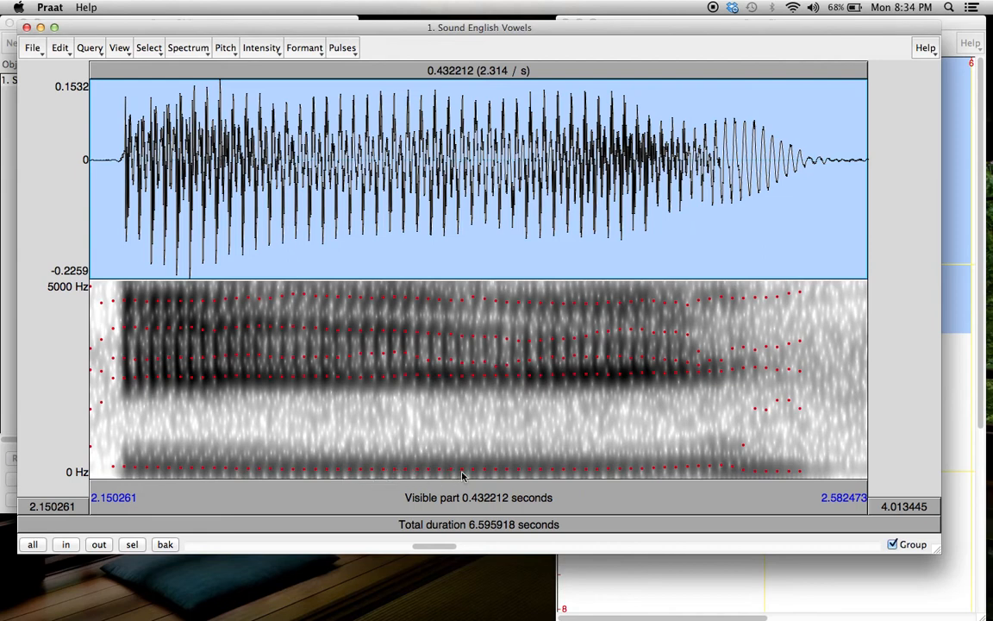
mouse_move(194, 410)
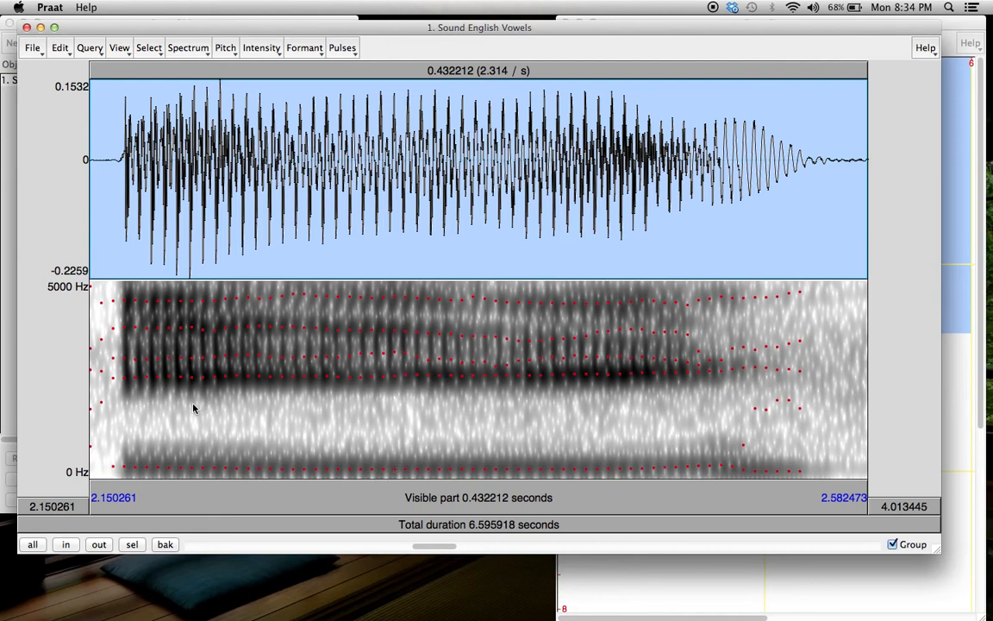
mouse_move(457, 385)
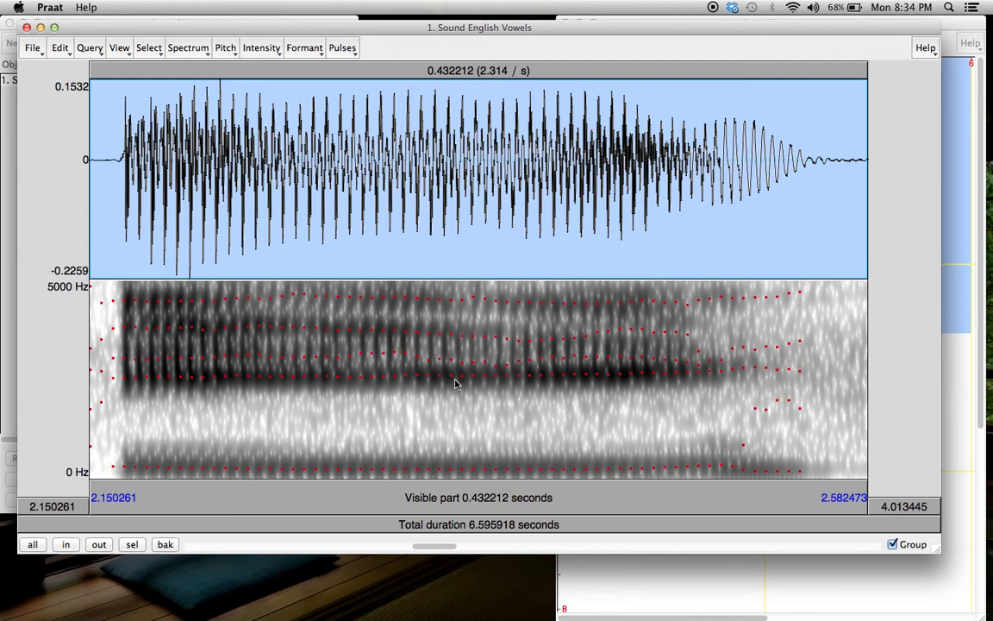
mouse_move(148, 369)
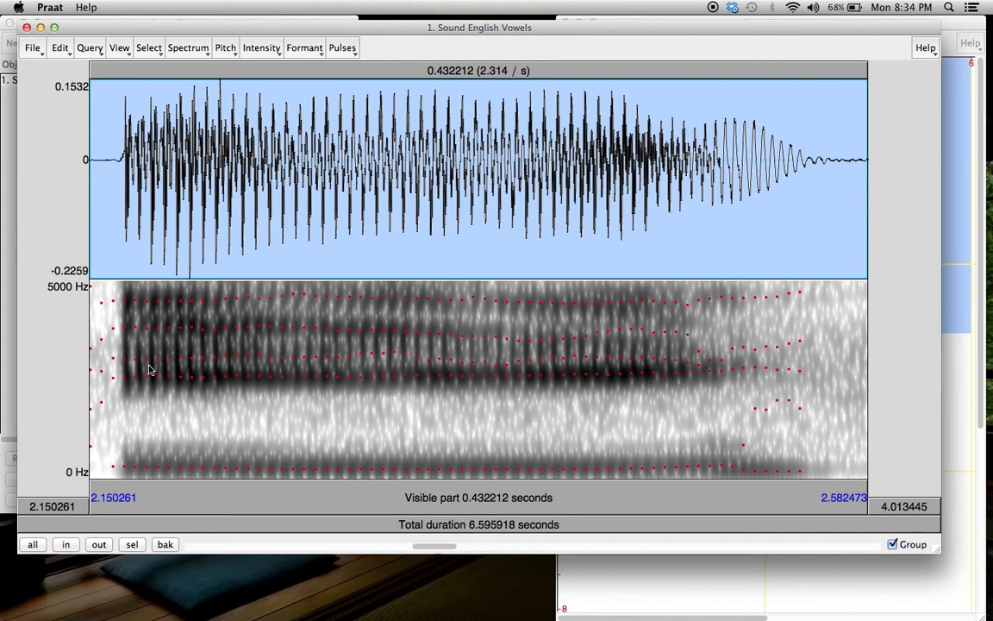
mouse_move(179, 422)
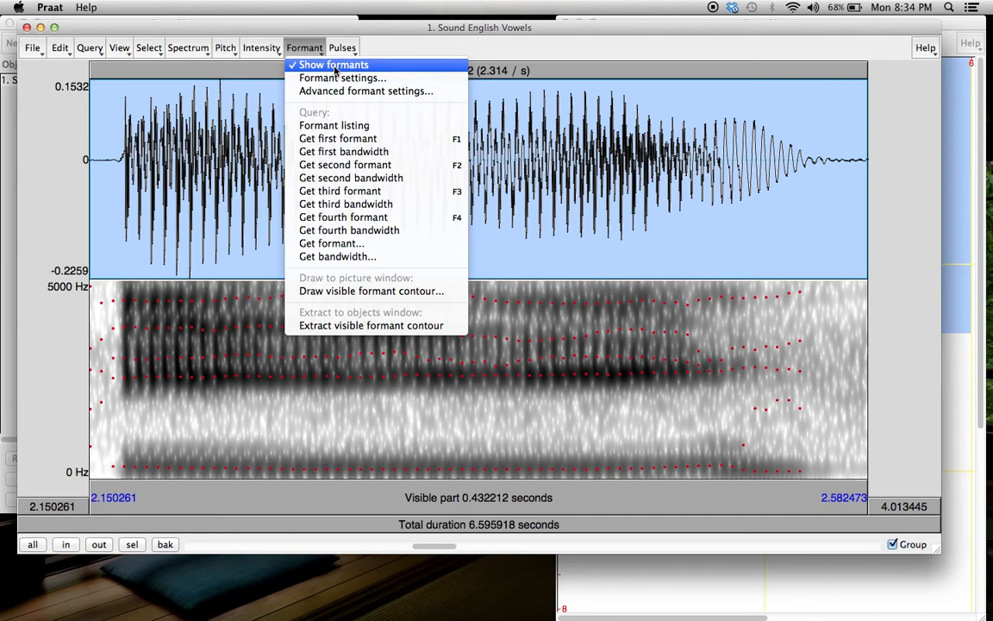
click(333, 64)
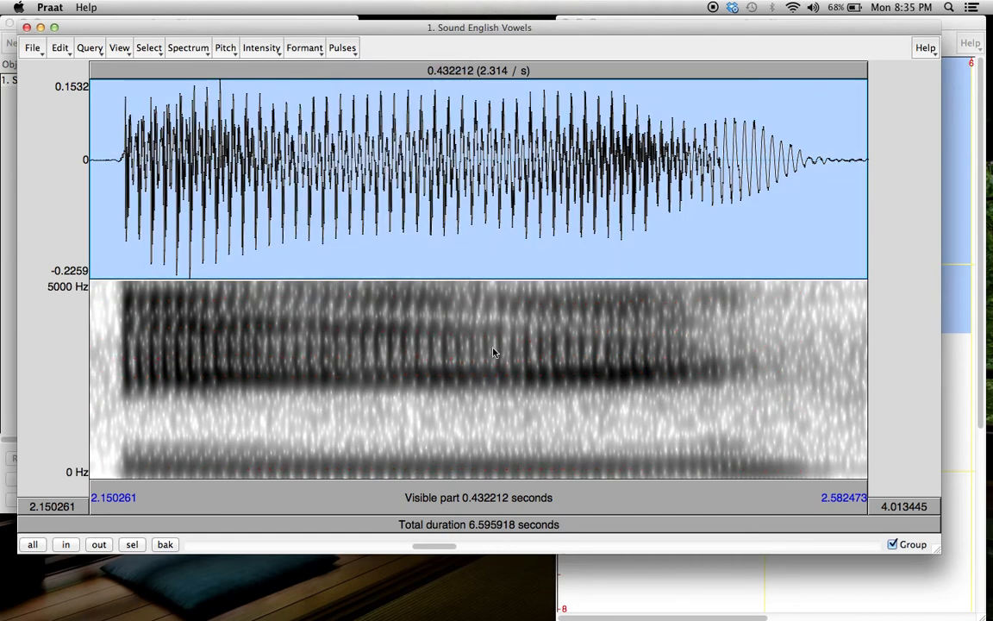
mouse_move(422, 220)
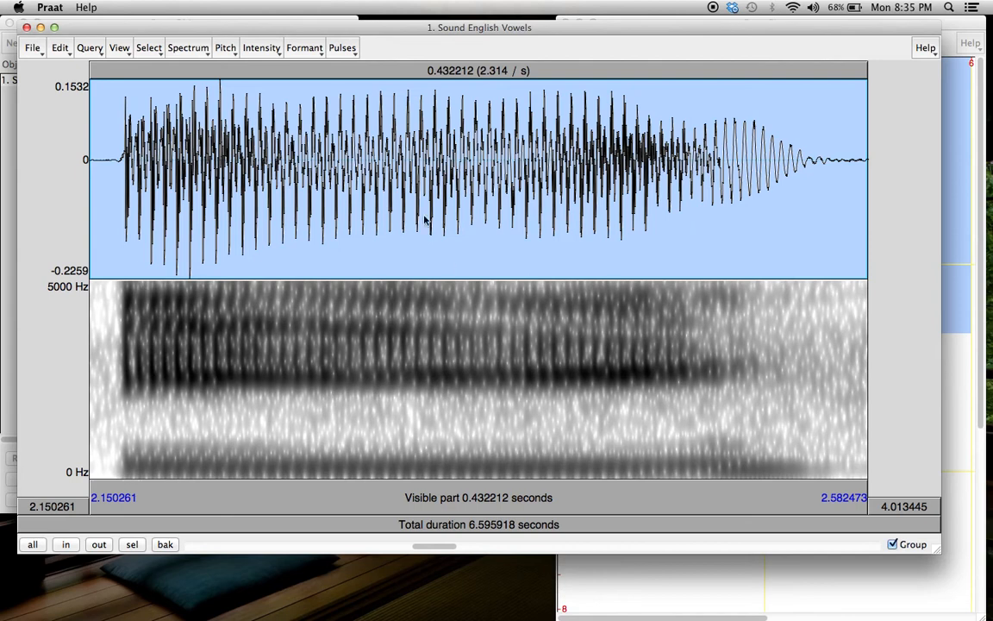
mouse_move(696, 390)
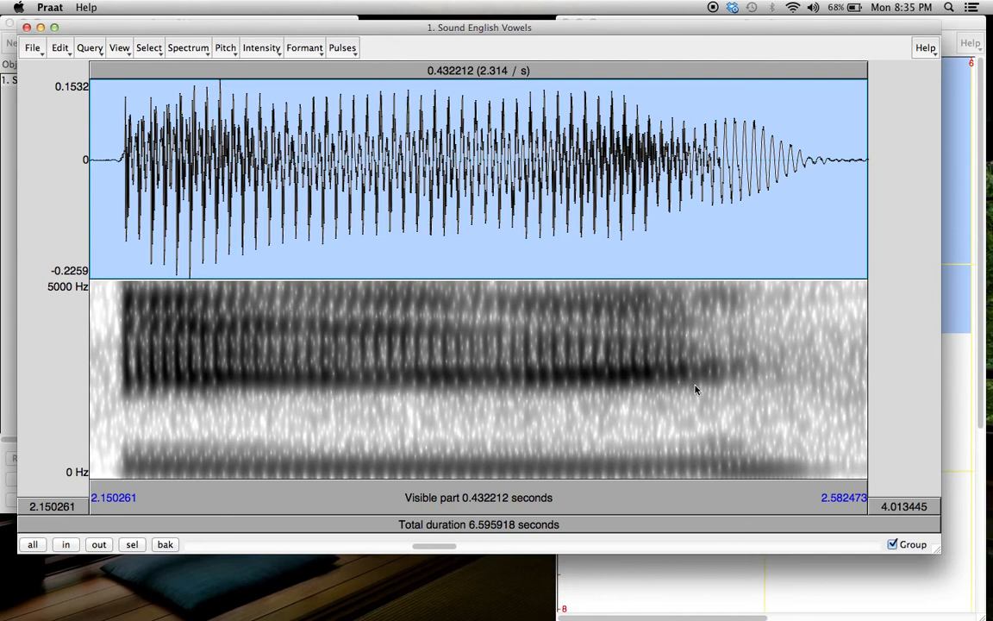
mouse_move(598, 413)
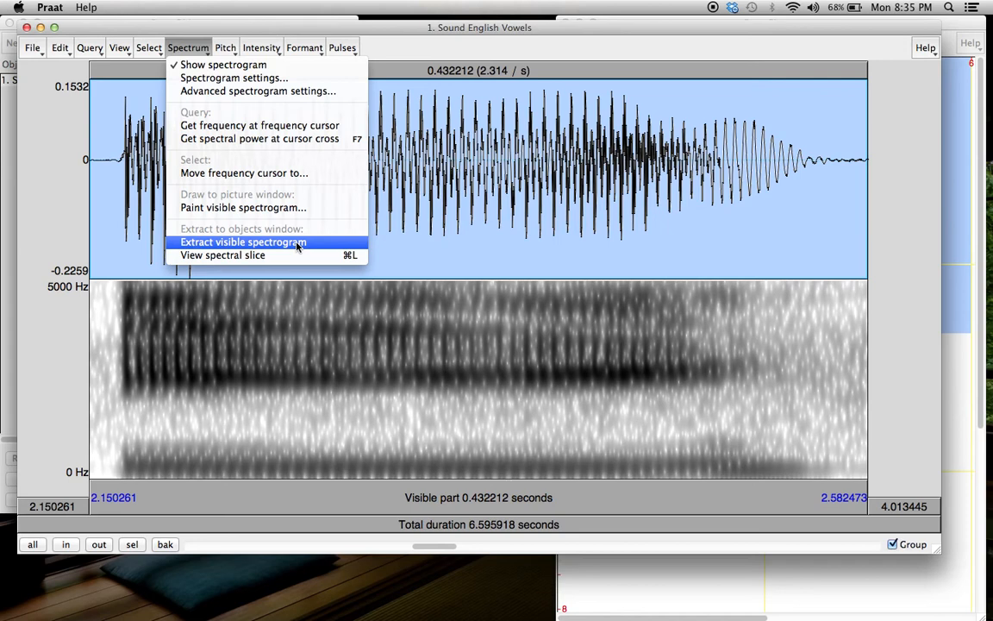
Extract the visible vowel spectrogram as a new Spectrogram object
click(245, 241)
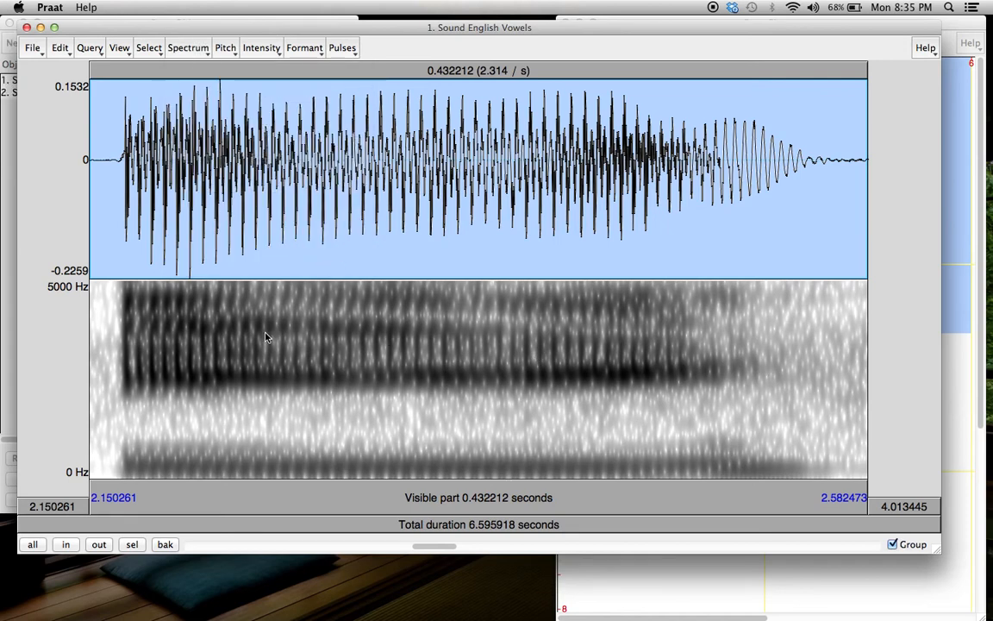
mouse_move(360, 176)
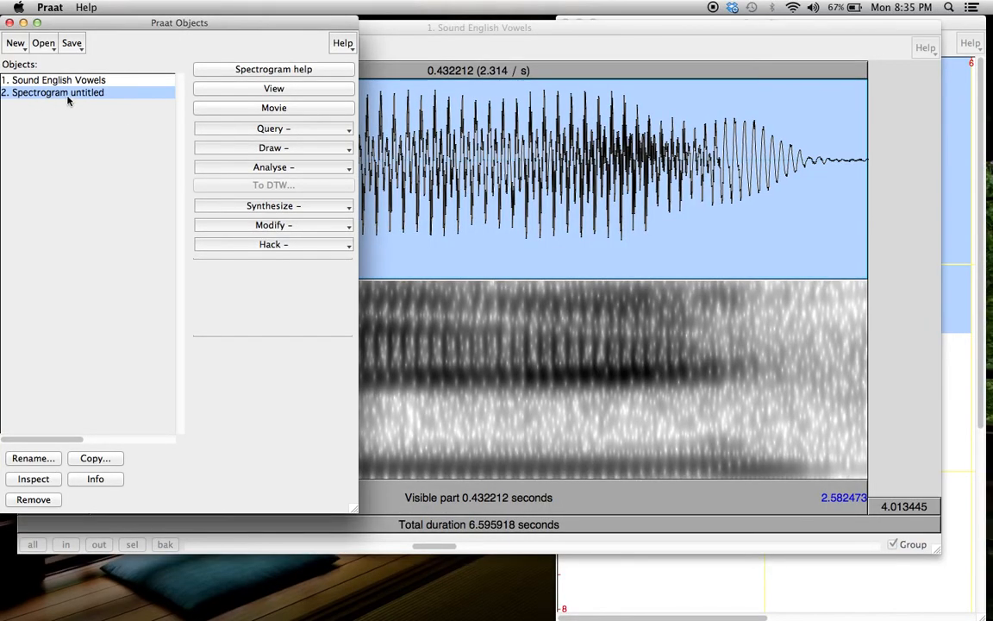
mouse_move(102, 96)
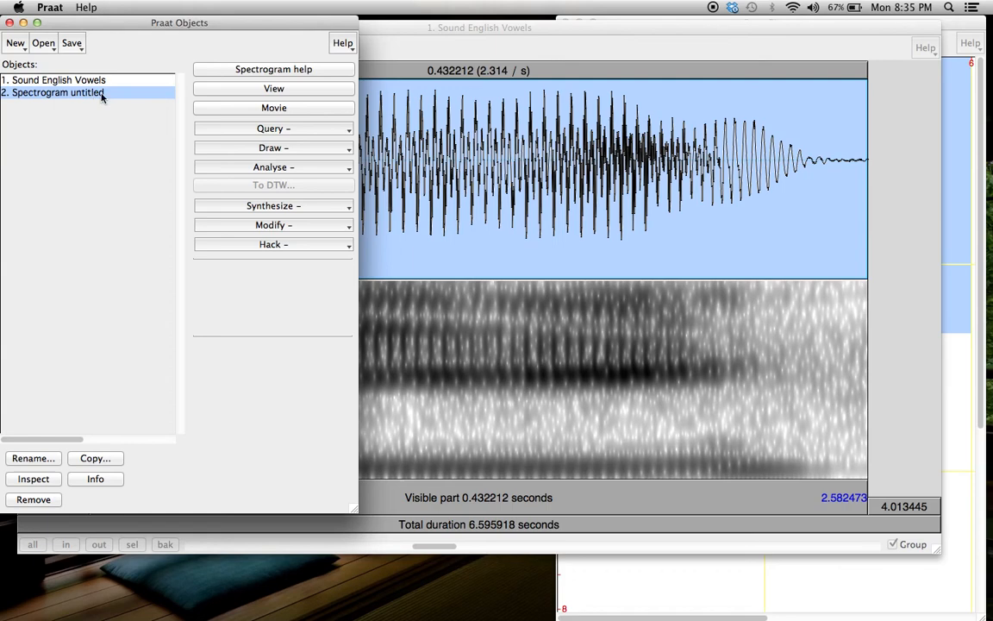
mouse_move(890, 31)
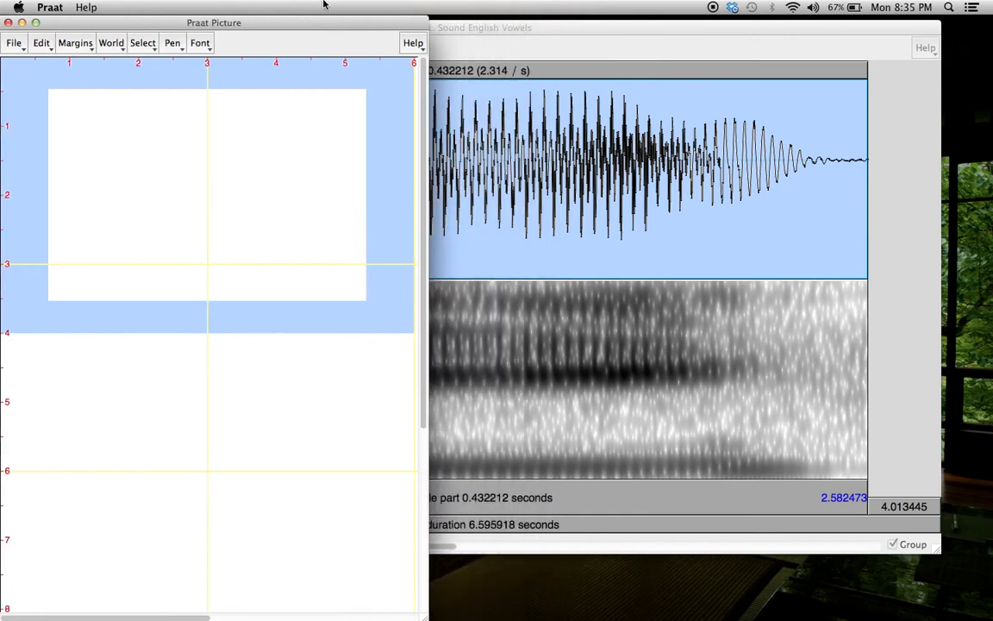
mouse_move(423, 565)
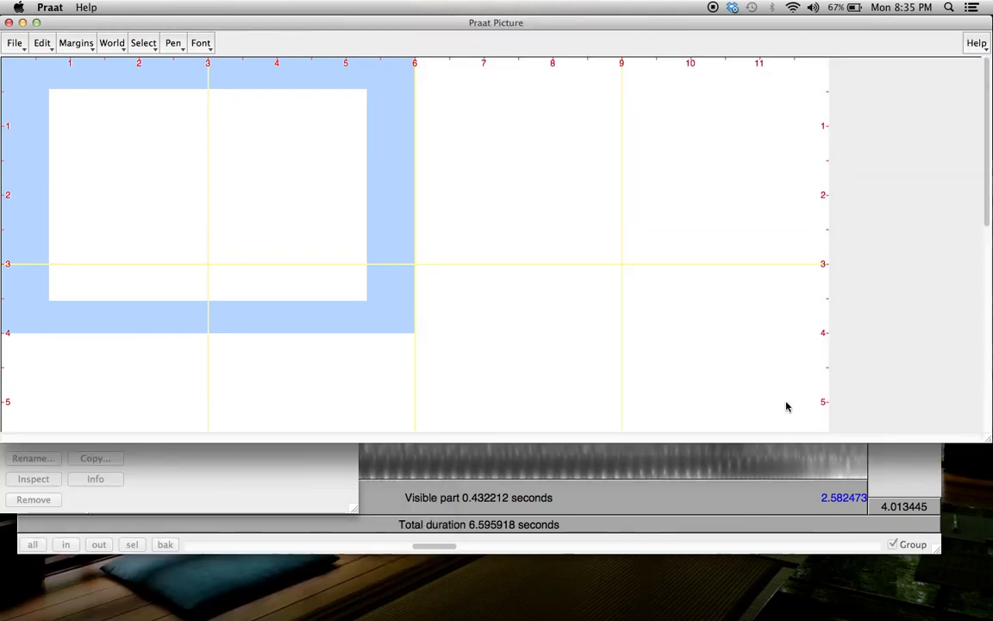
mouse_move(387, 187)
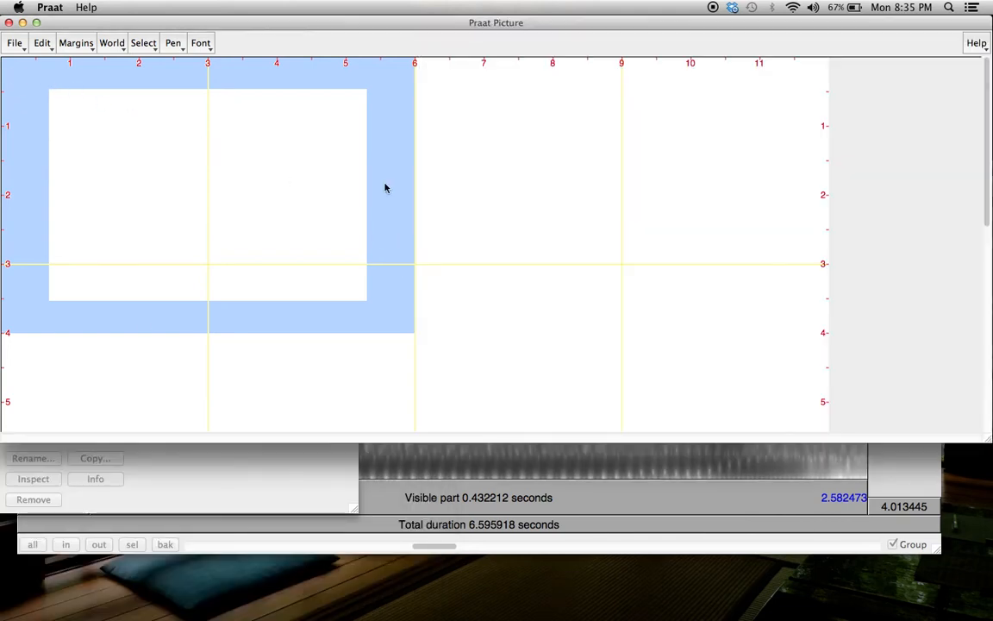
mouse_move(203, 89)
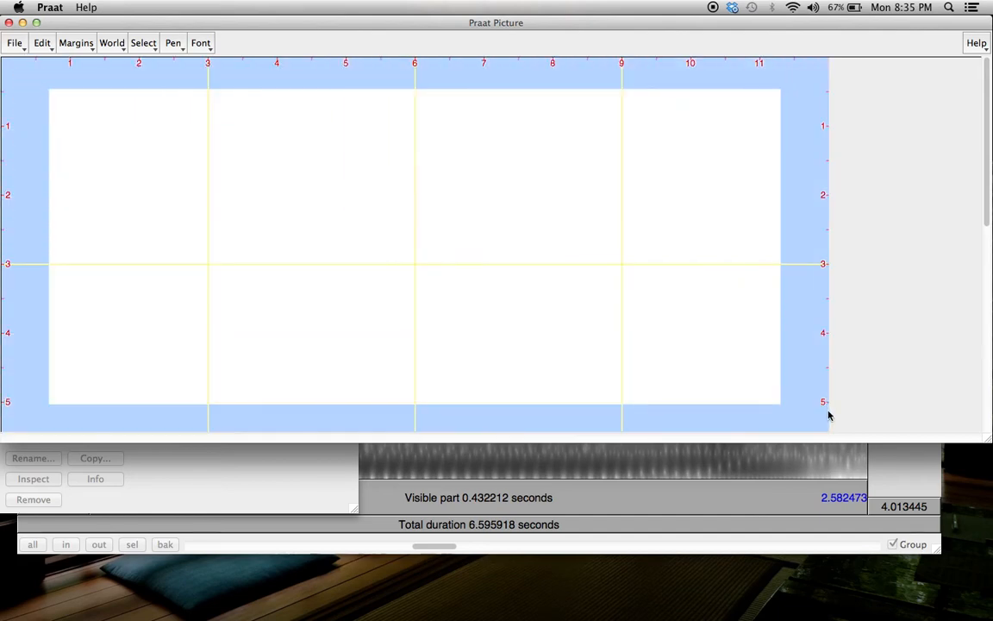
mouse_move(265, 489)
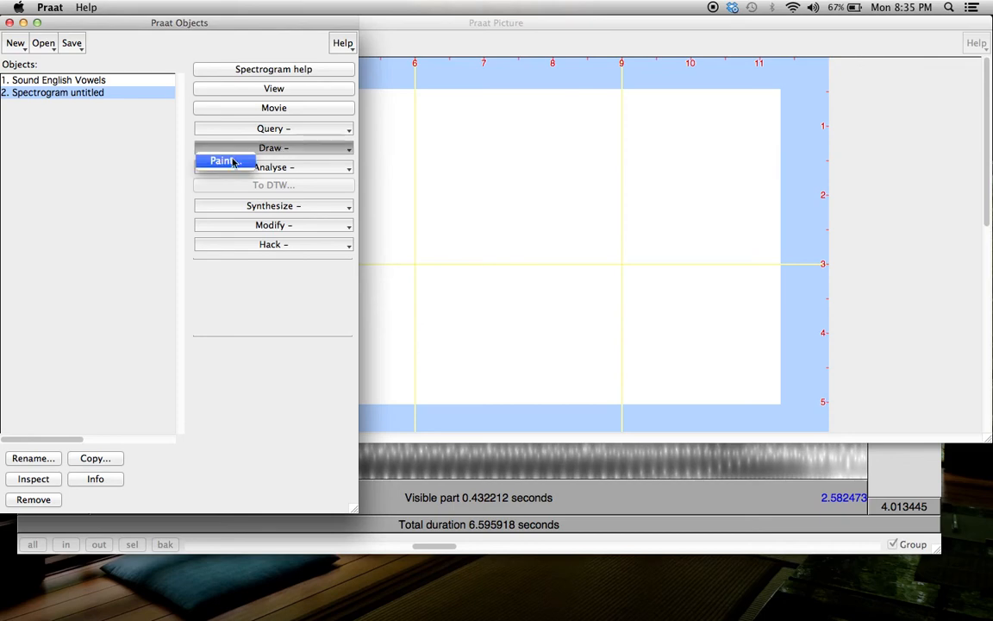
Paint the extracted Spectrogram object into the picture window with default settings
click(222, 162)
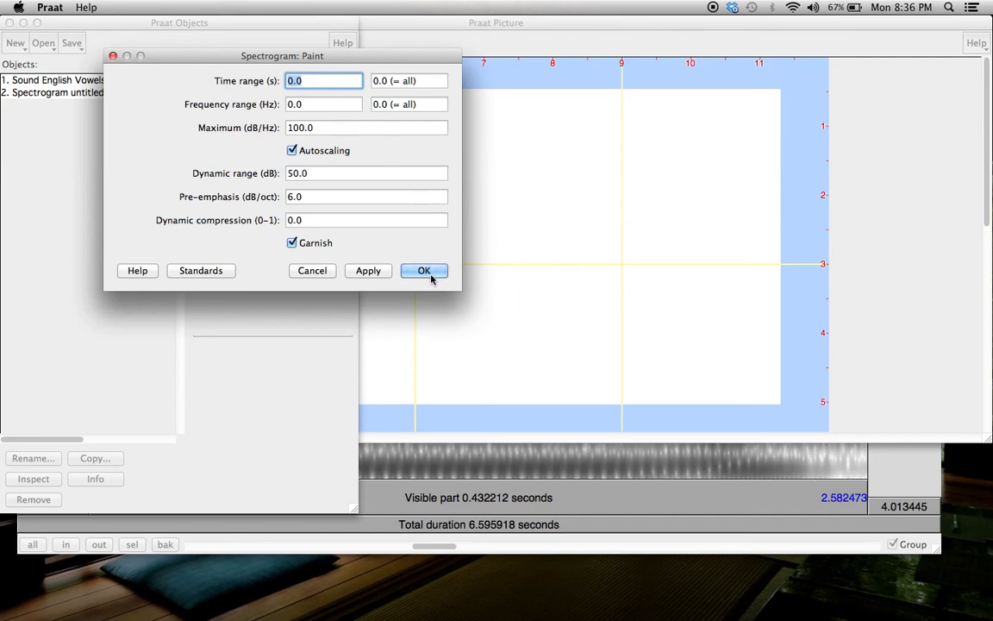
click(424, 269)
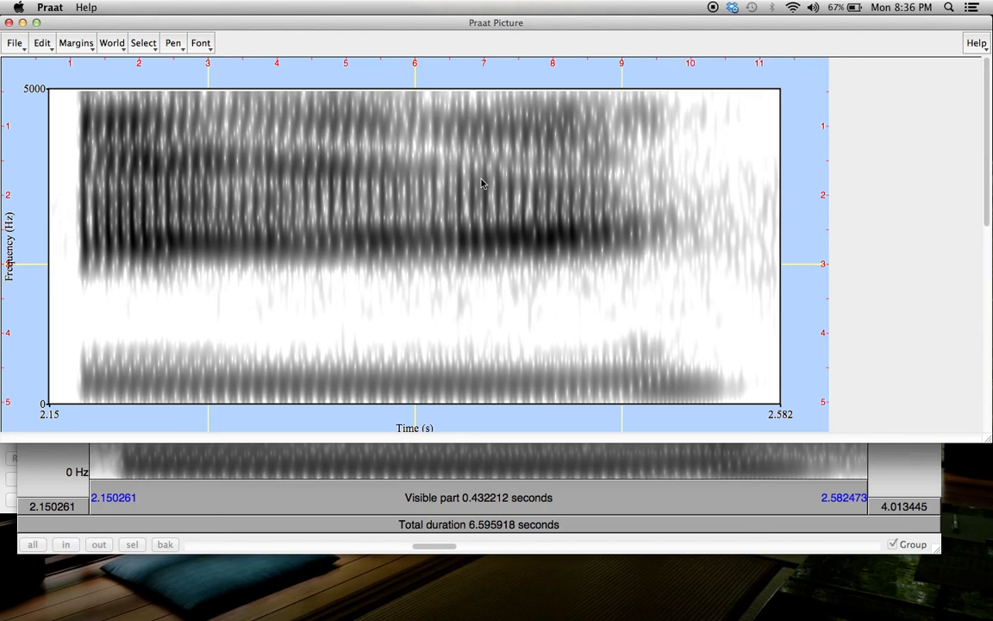
mouse_move(493, 166)
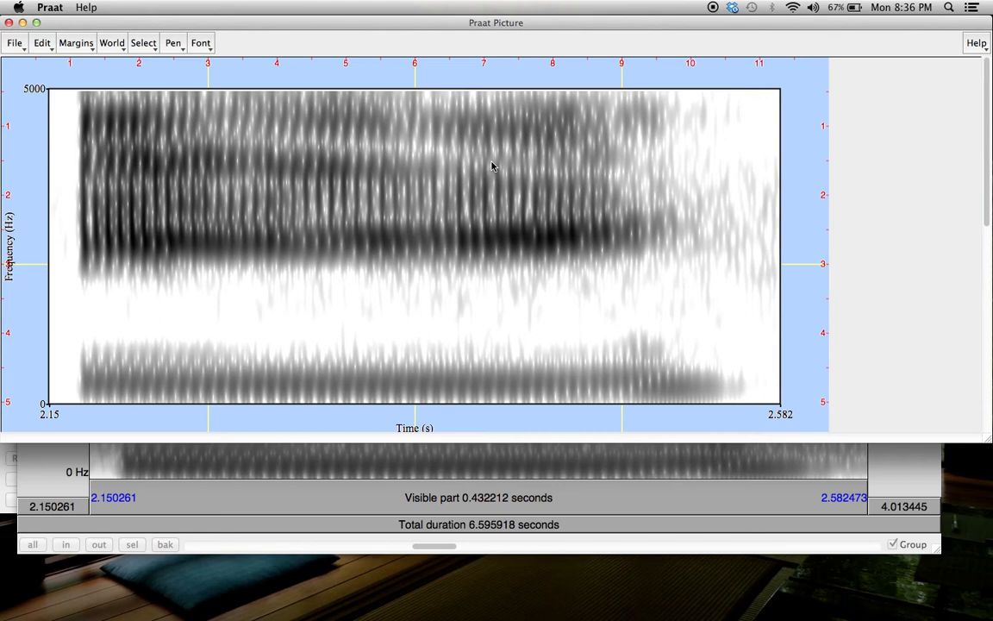
Save the picture as 'English Vowel E.pdf' on the desktop
click(13, 42)
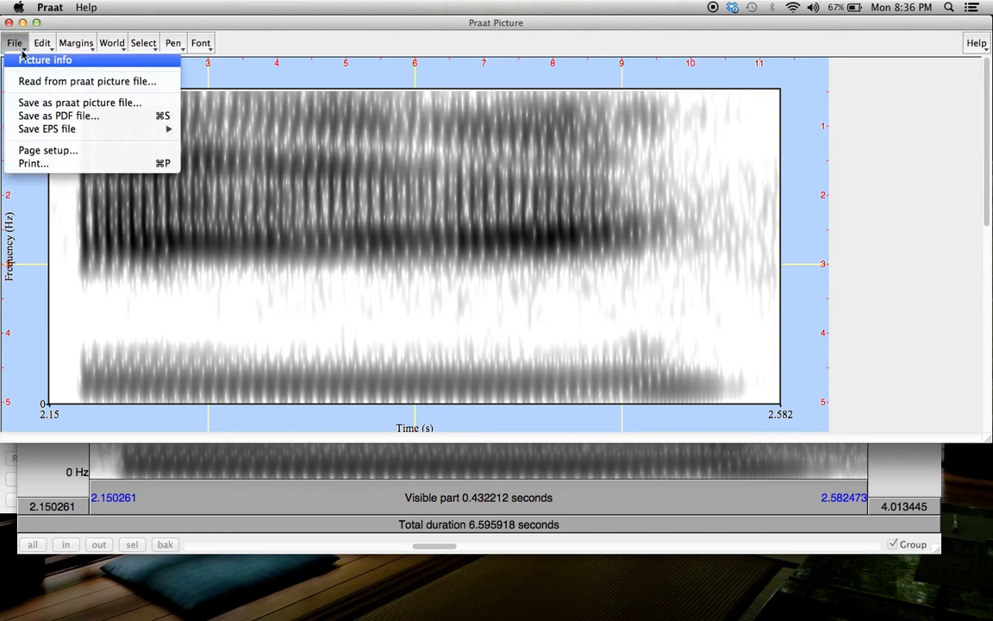
mouse_move(59, 116)
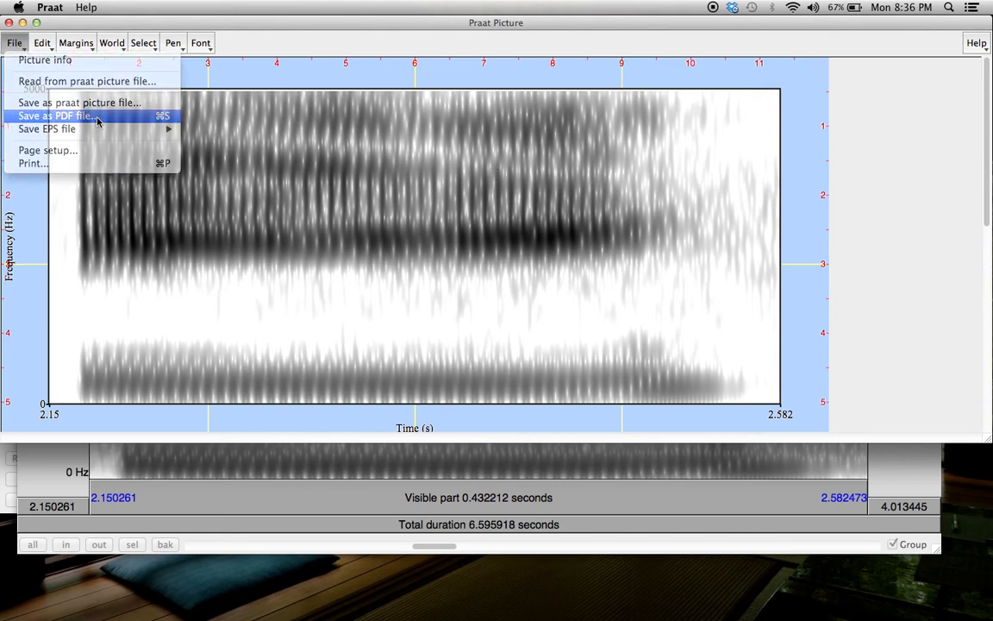
click(407, 217)
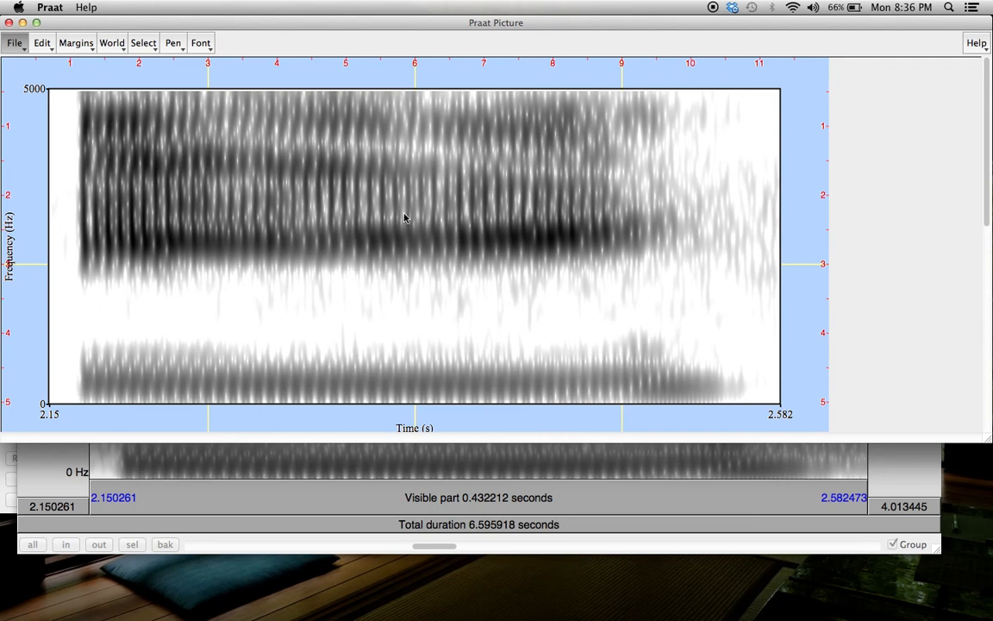
mouse_move(683, 210)
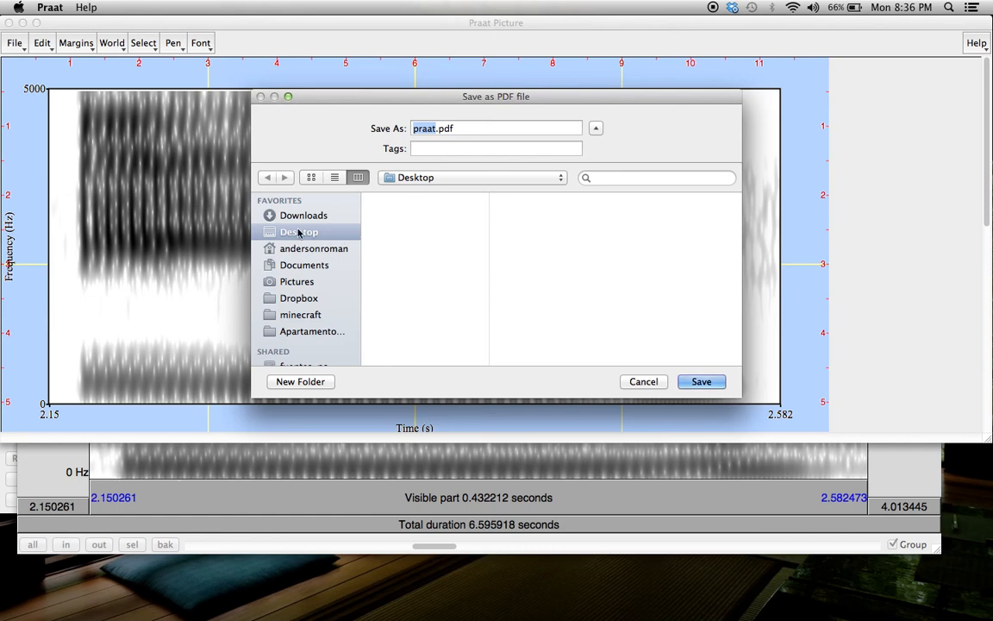
mouse_move(525, 172)
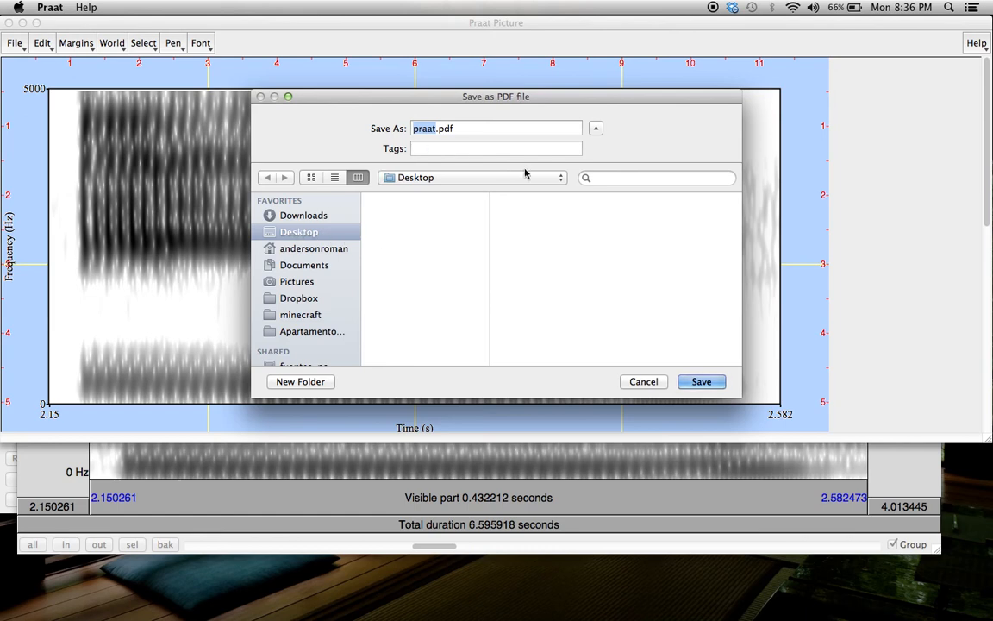
text(English V.pdf)
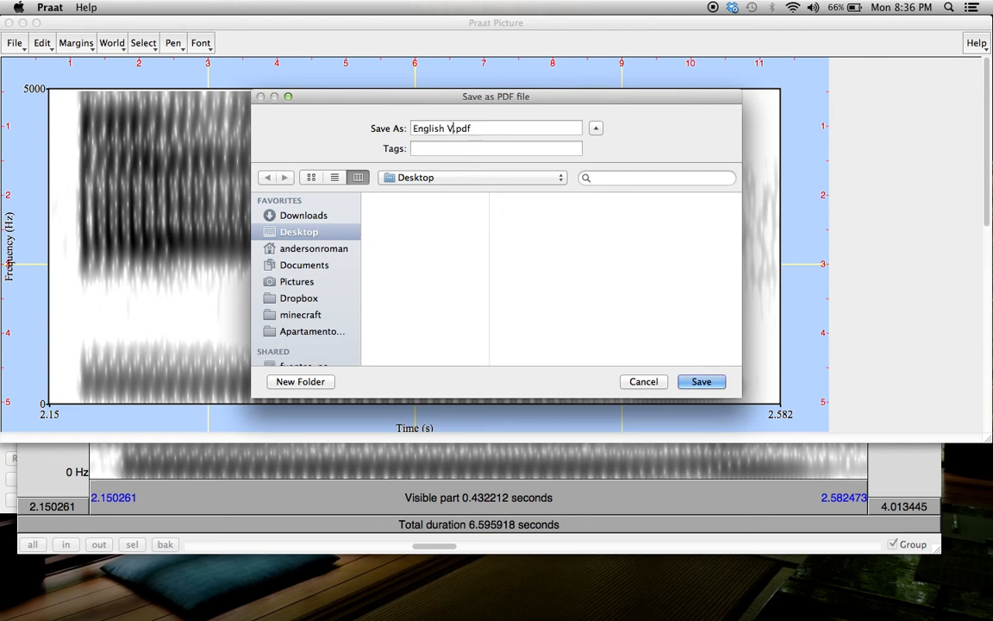
text(owel E)
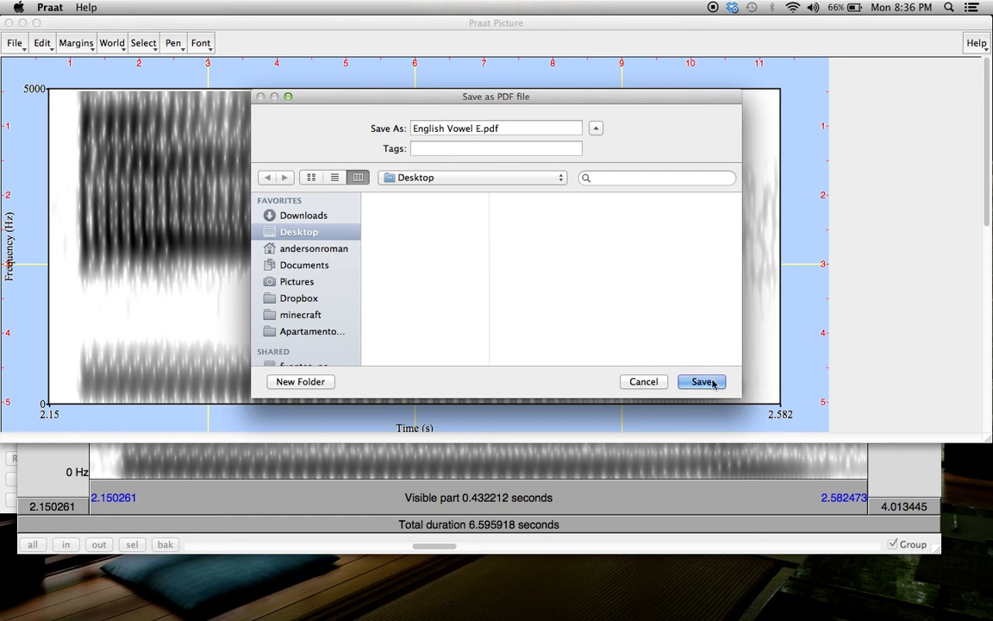
click(702, 381)
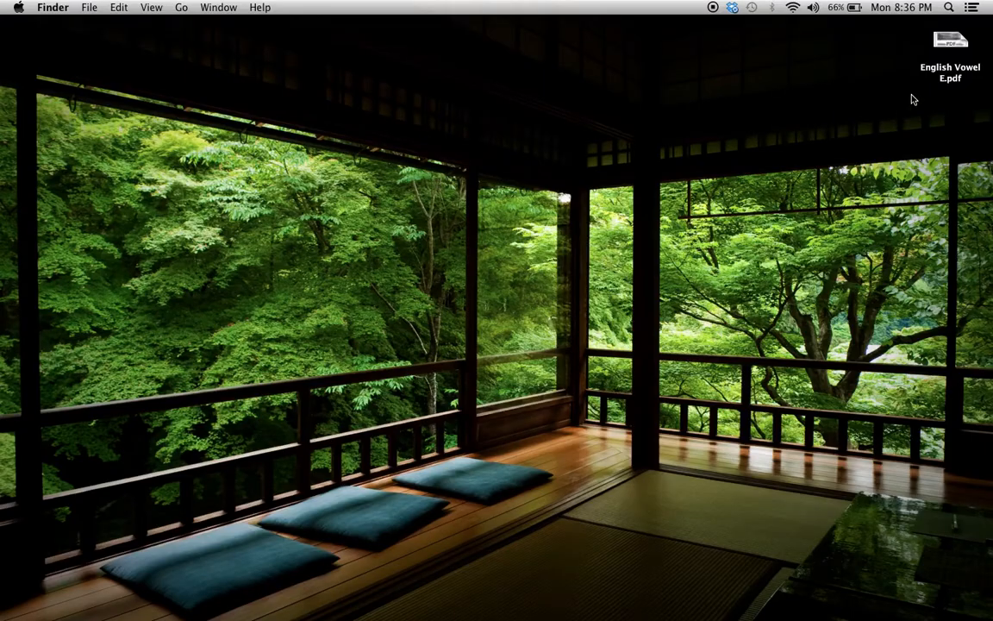
Open 'English Vowel E.pdf' from the desktop in Preview
click(950, 40)
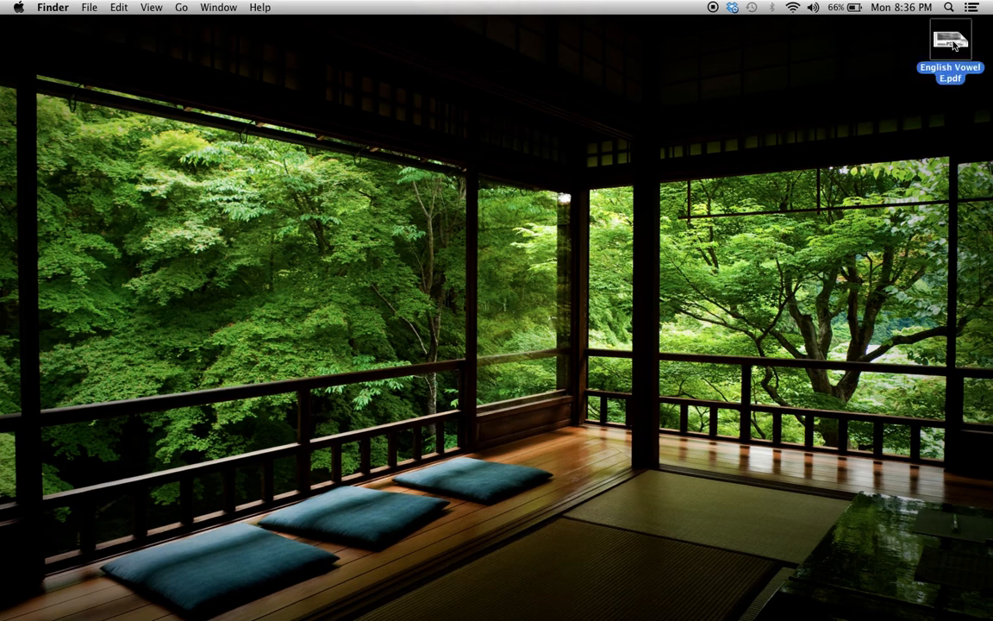
double_click(948, 40)
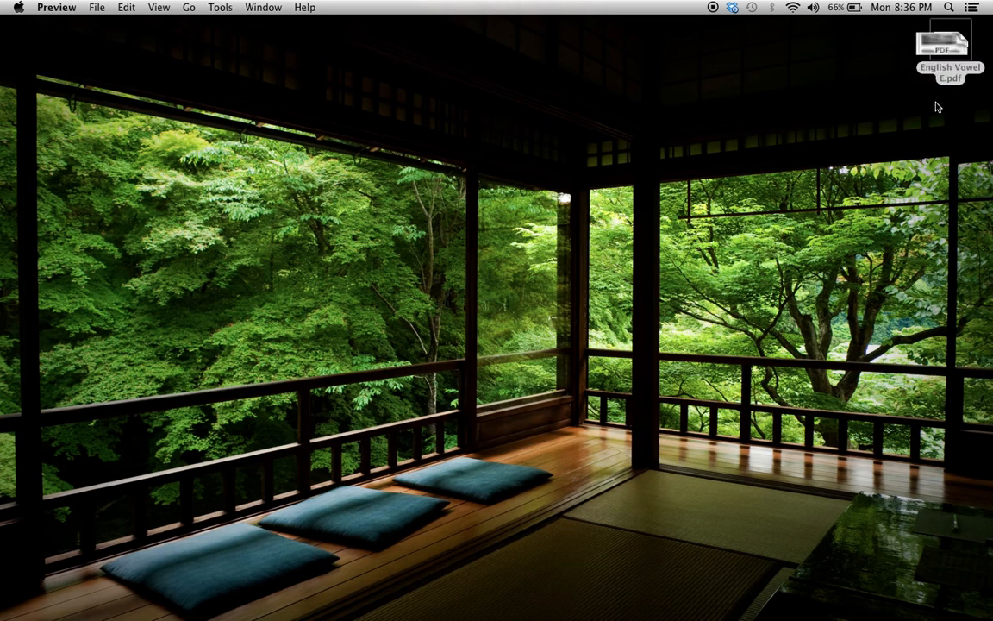
double_click(948, 49)
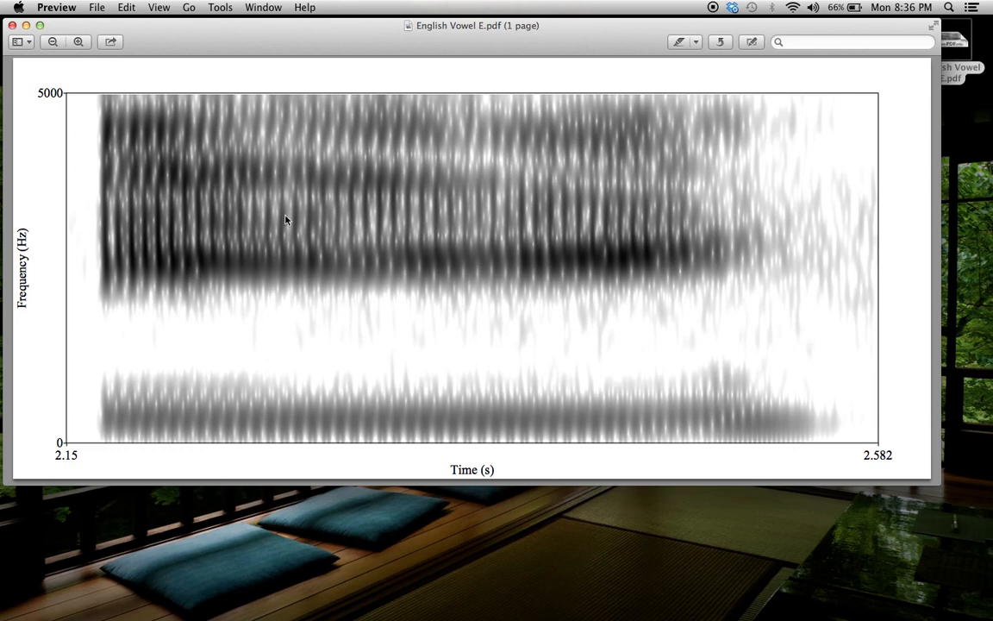
mouse_move(345, 293)
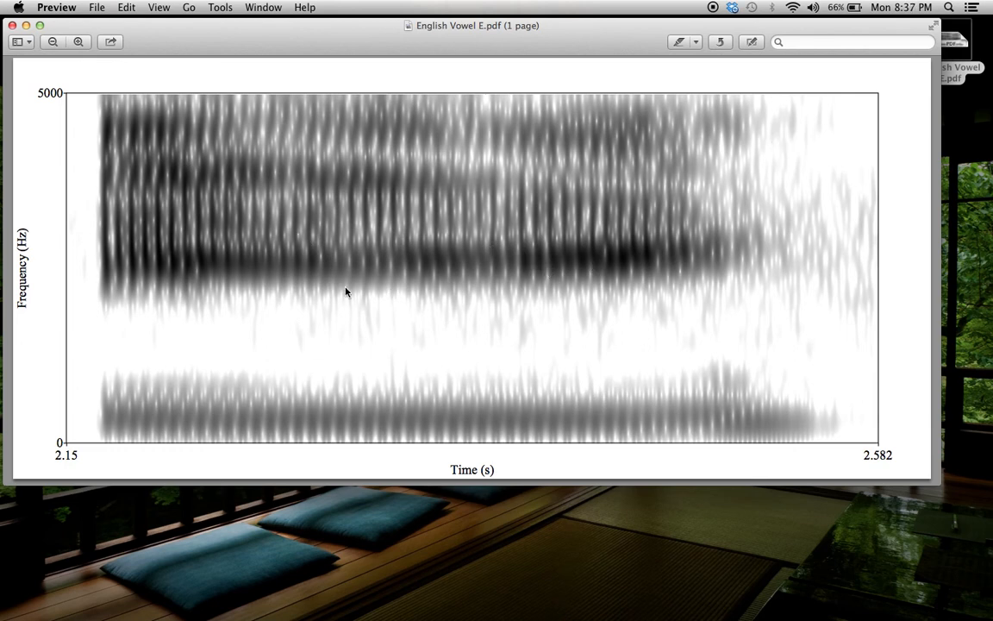
mouse_move(521, 344)
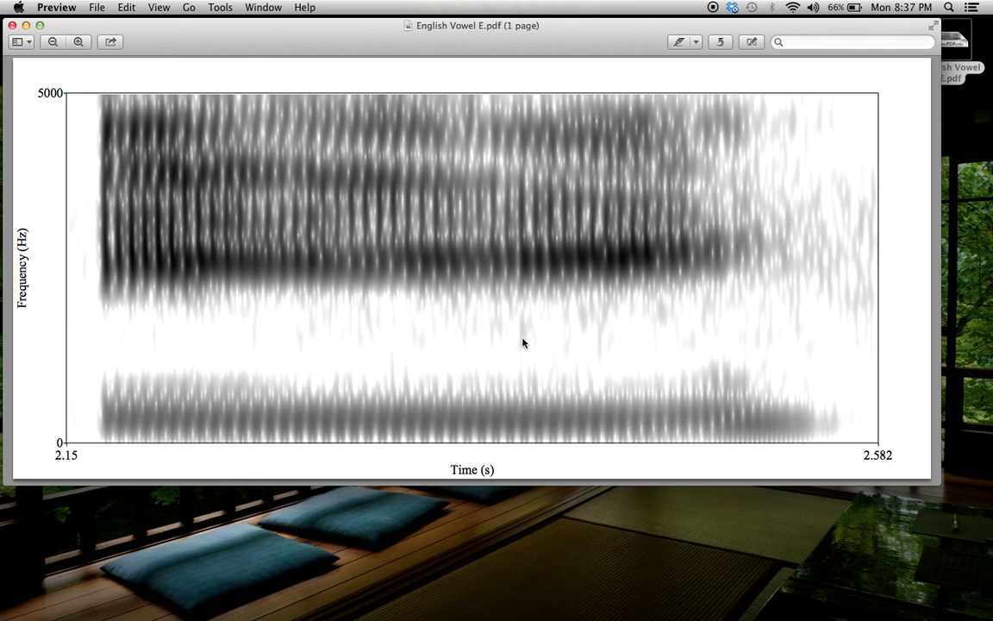
mouse_move(417, 224)
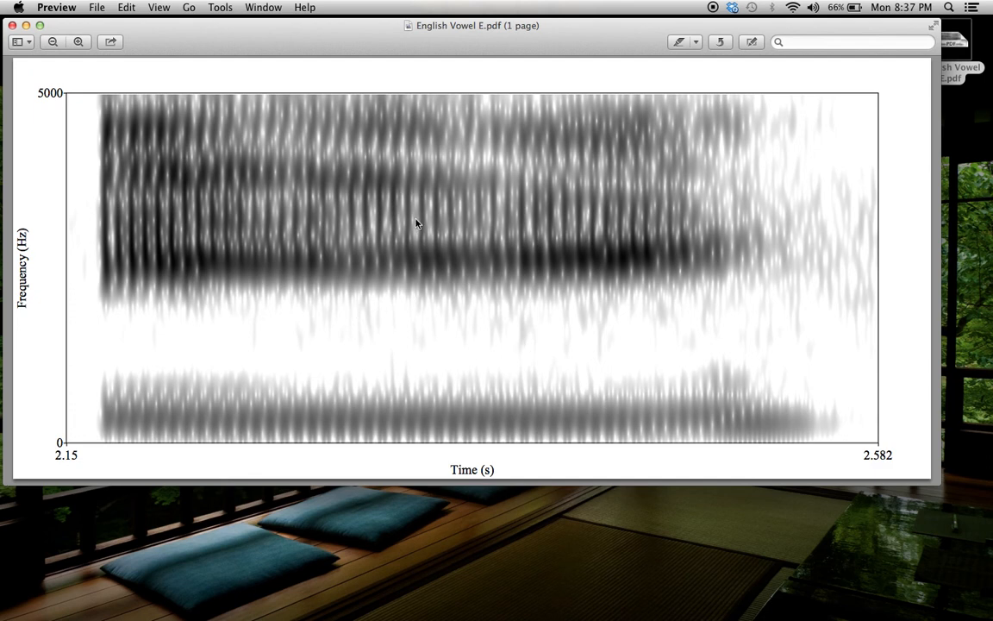
mouse_move(422, 424)
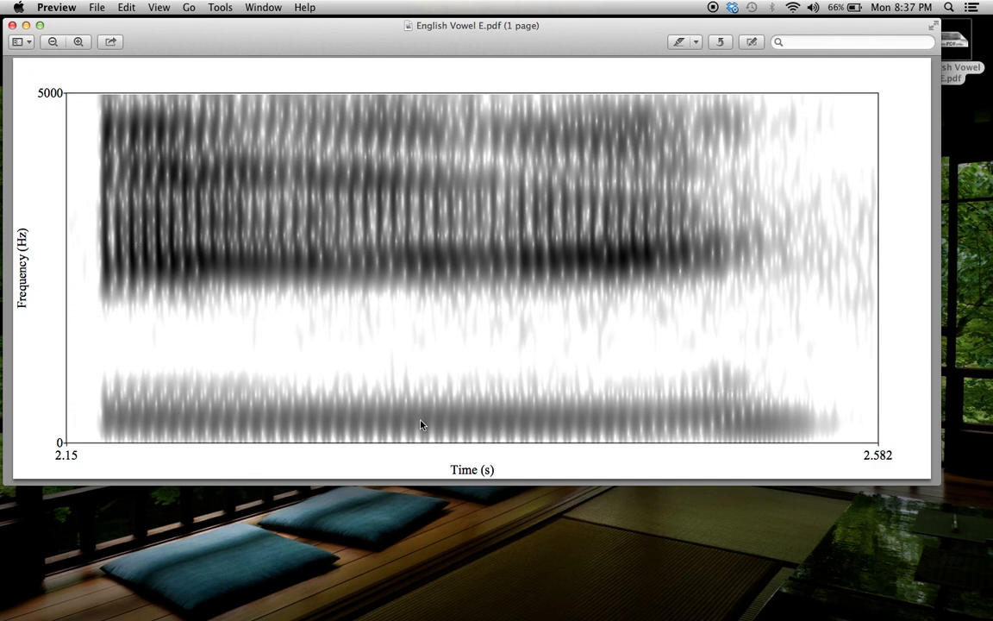
mouse_move(496, 272)
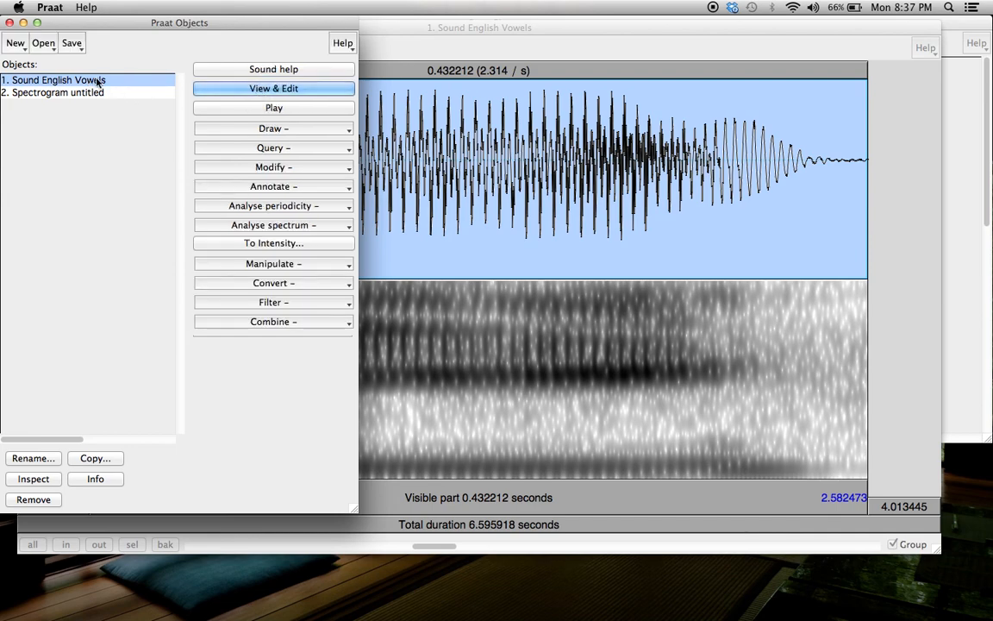
mouse_move(273, 88)
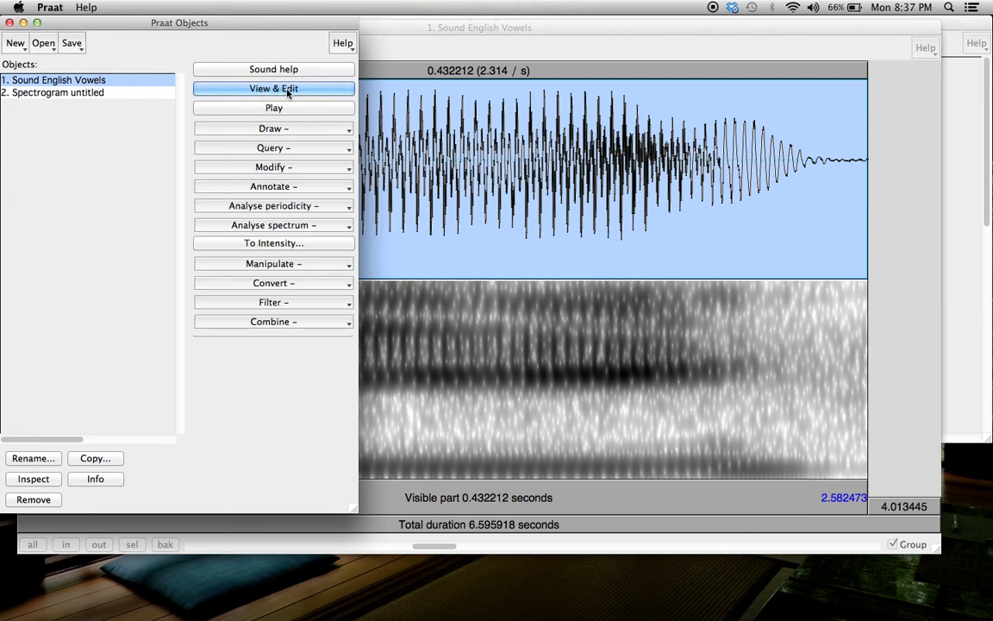
Reopen the English Vowels sound editor and extract the visible spectrogram as a new object
click(272, 88)
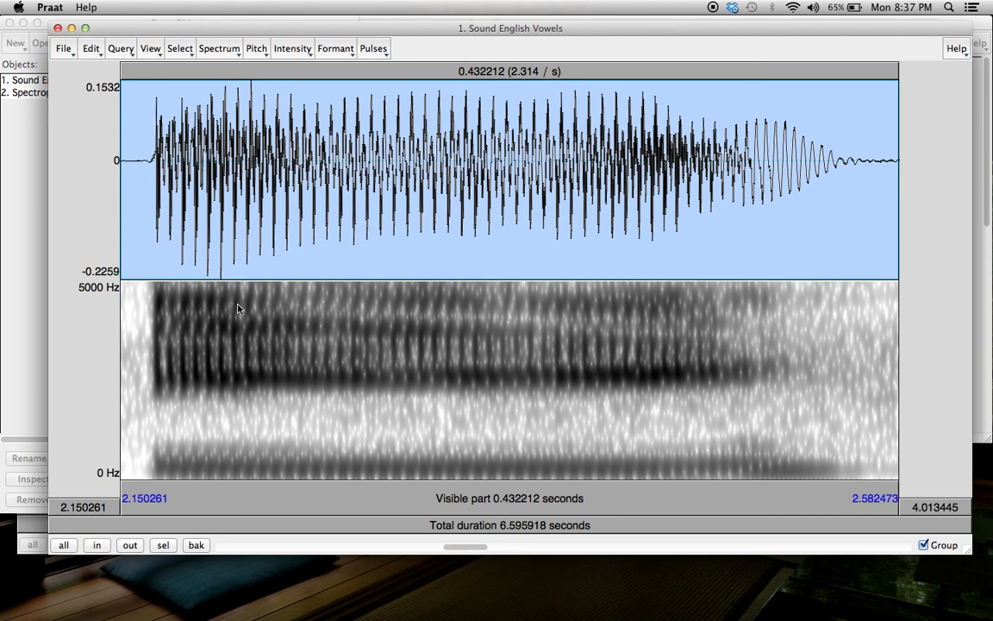
mouse_move(155, 248)
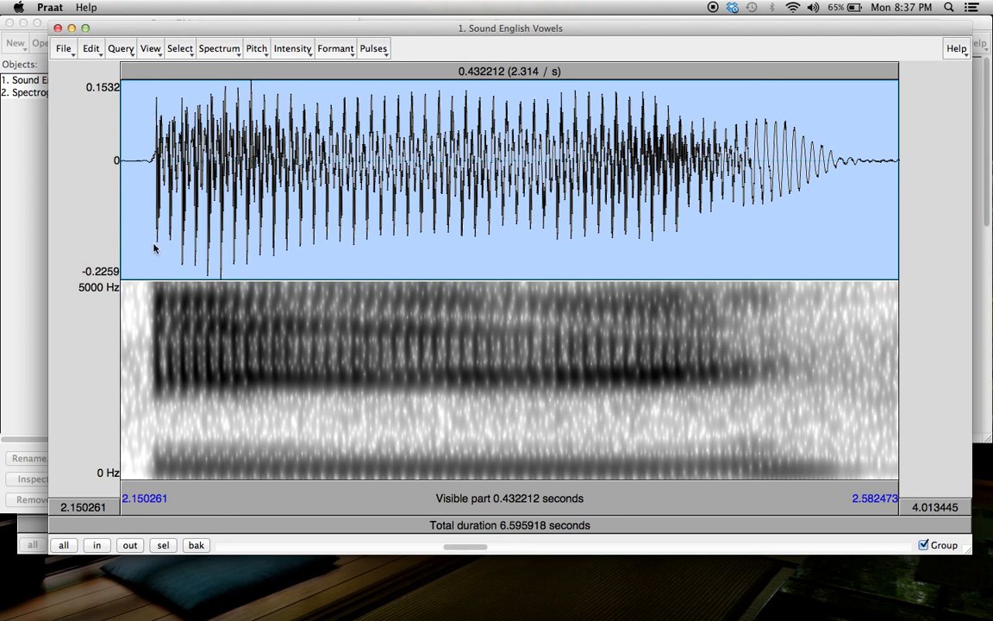
mouse_move(345, 200)
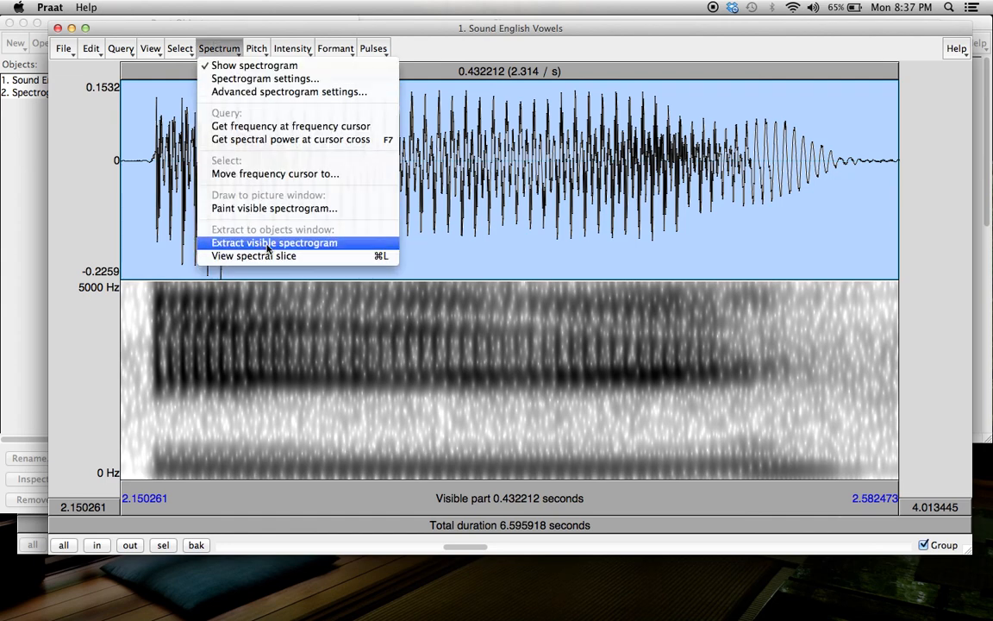
click(274, 241)
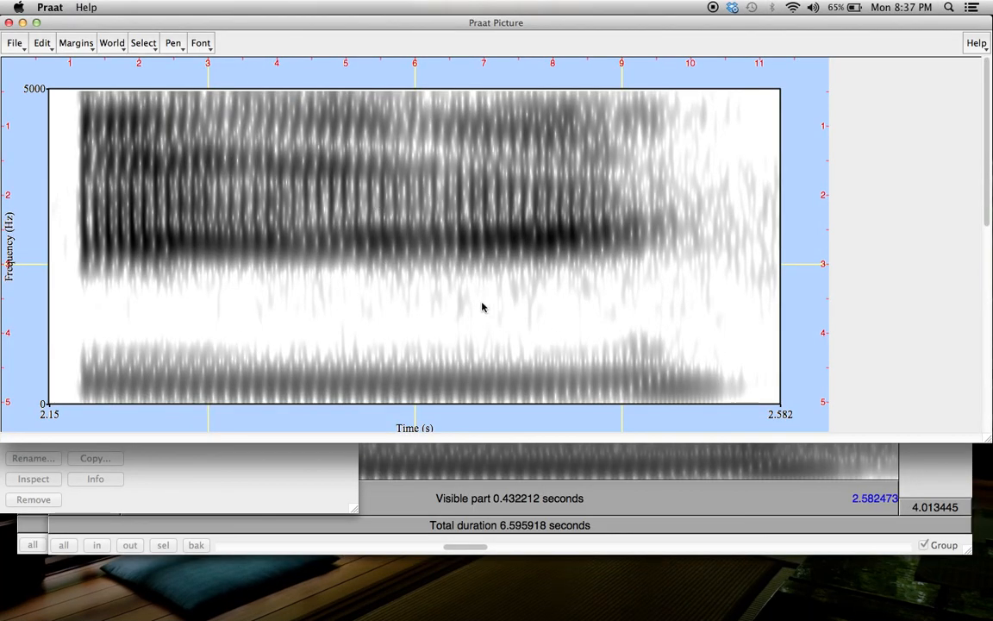
mouse_move(705, 66)
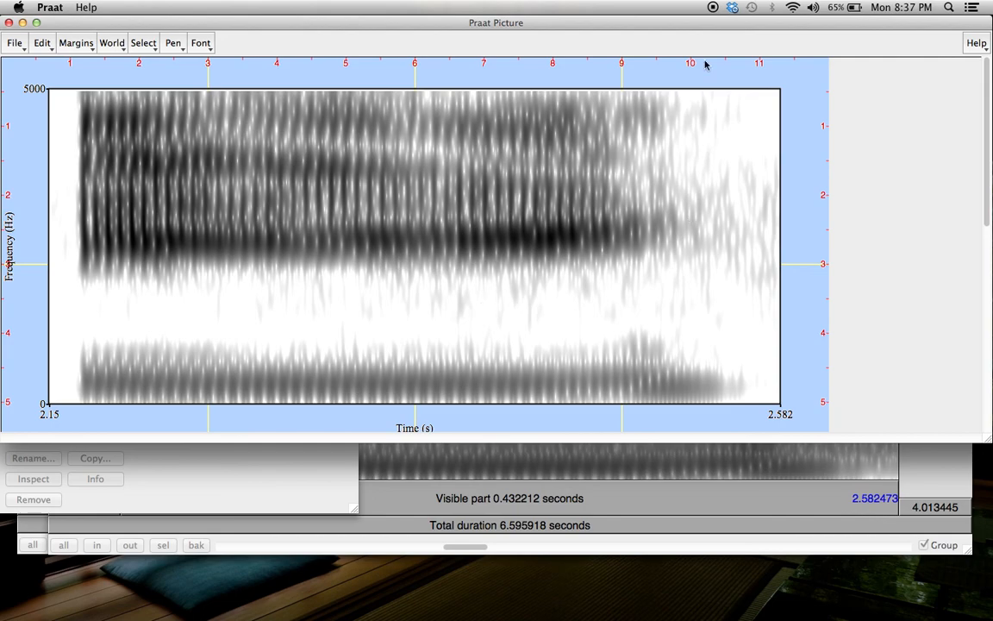